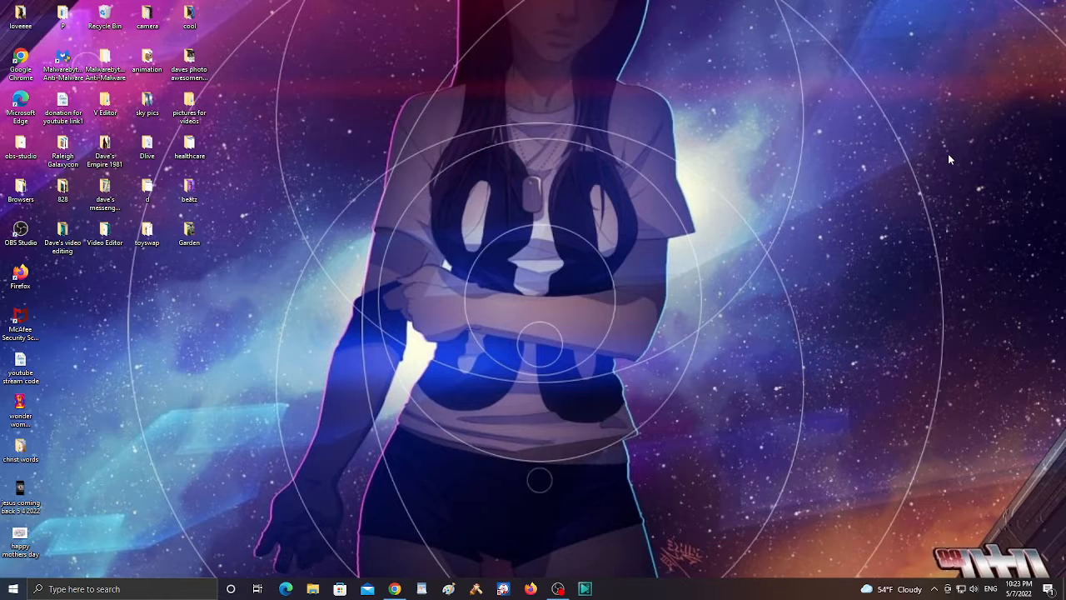
mouse_move(353, 290)
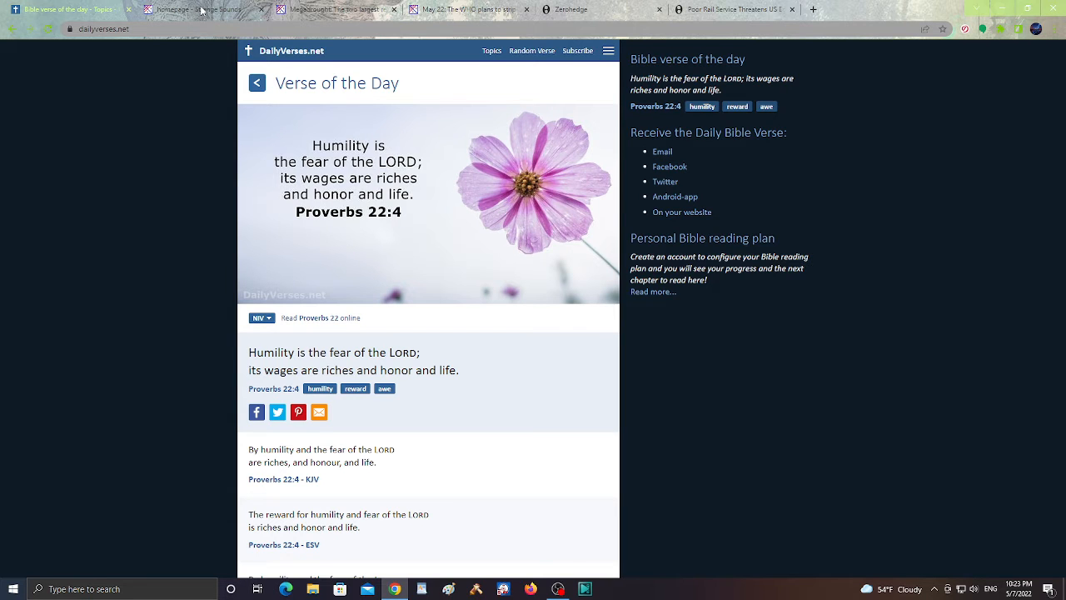
Switch to the Megadrought article and read down to the Shasta Lake 40% and Lake Oroville 55% paragraphs
click(192, 9)
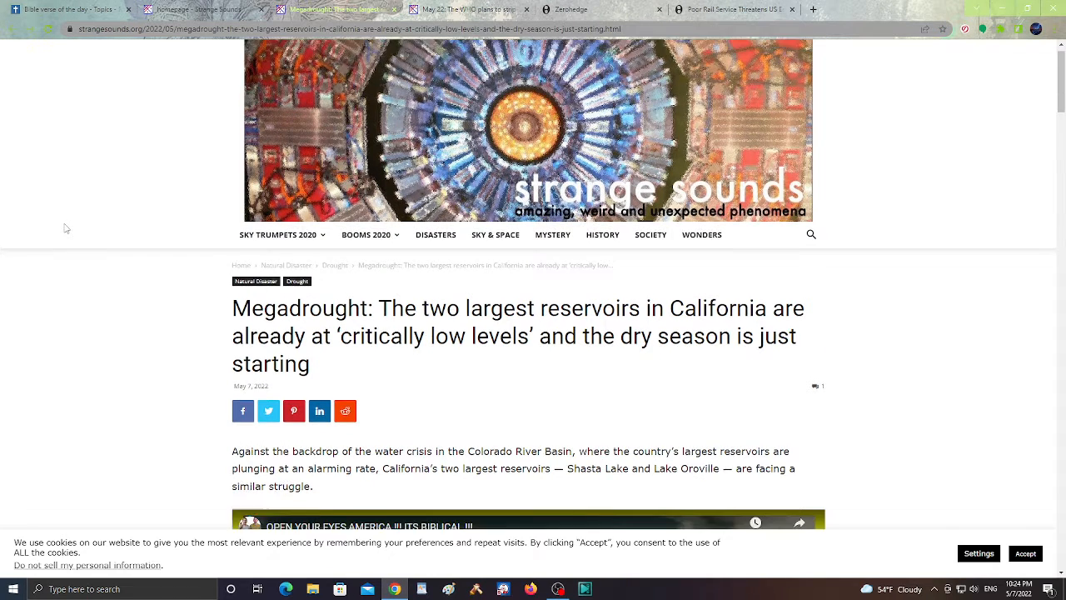
scroll(down, 3)
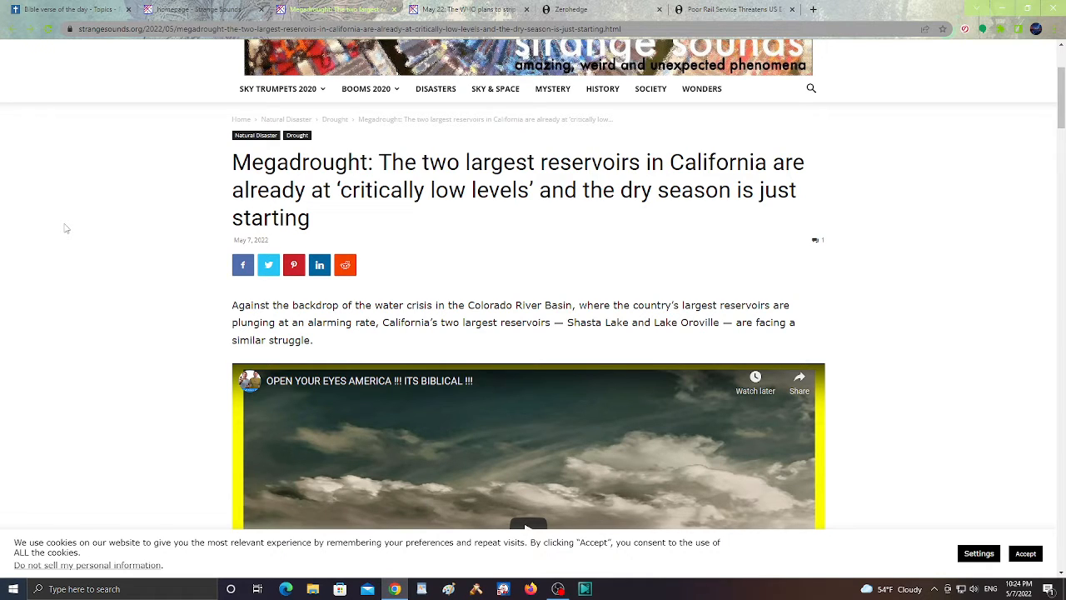
scroll(down, 3)
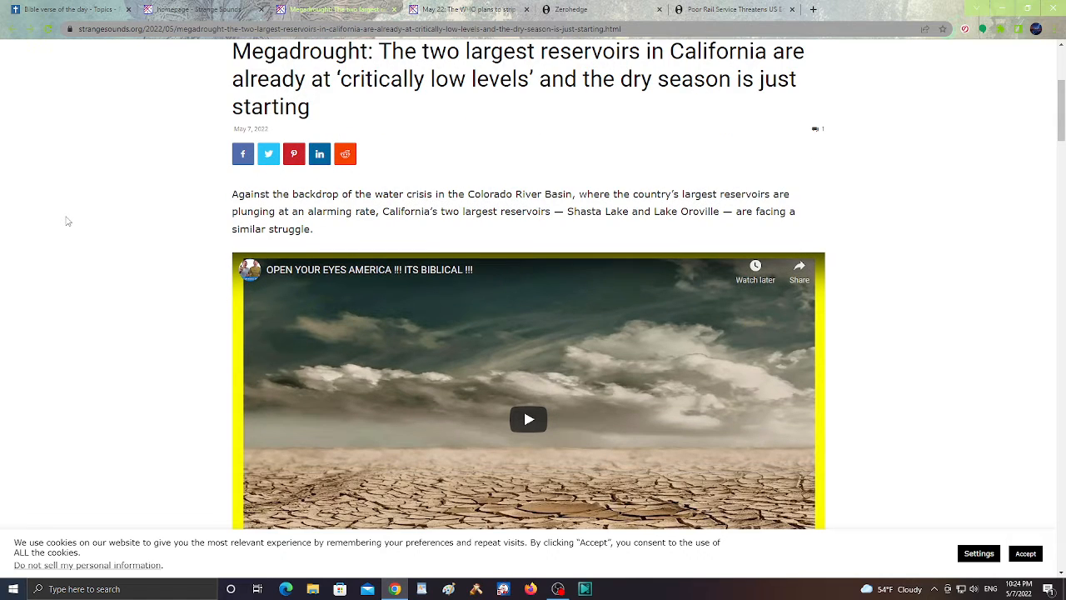
scroll(down, 3)
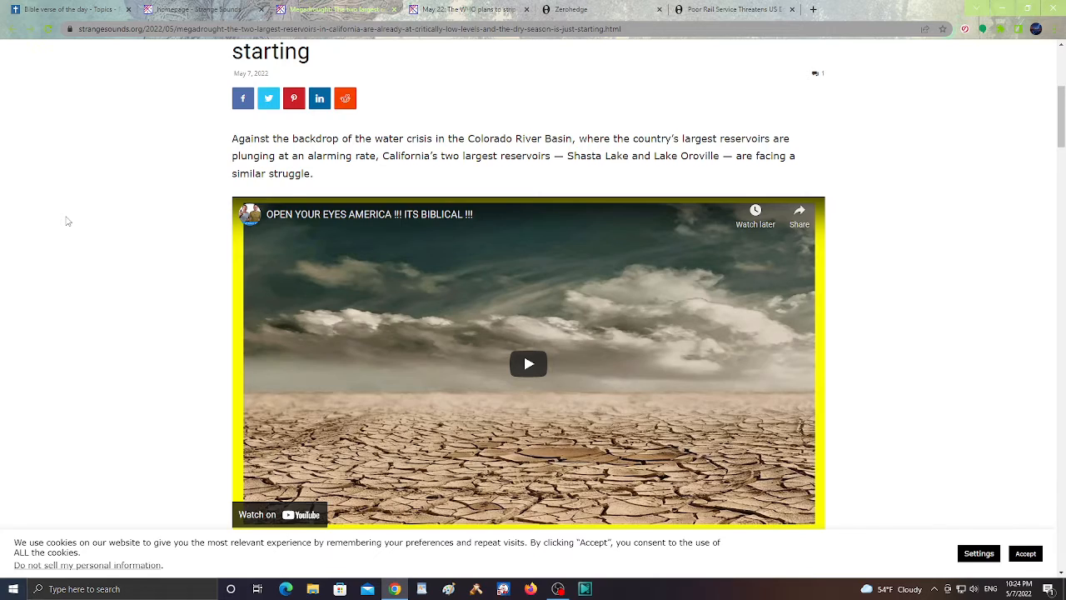
scroll(down, 3)
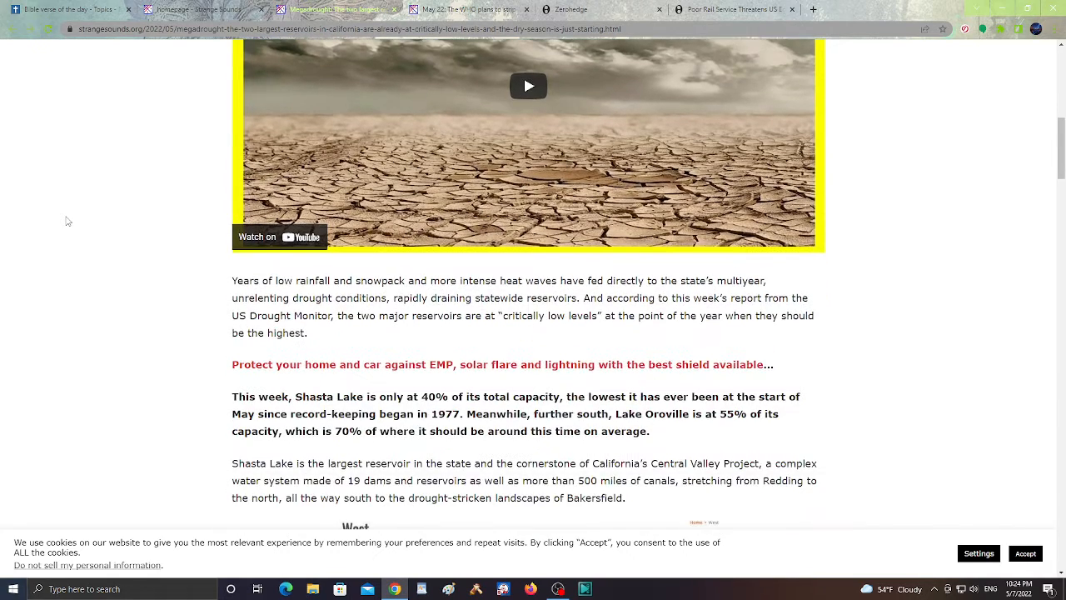
scroll(down, 3)
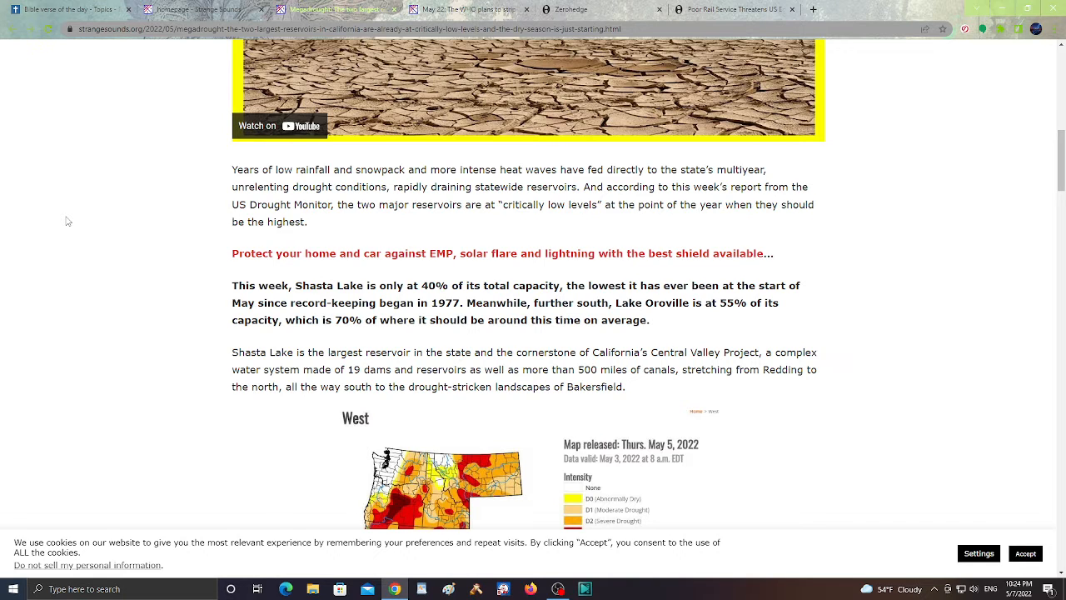
scroll(down, 3)
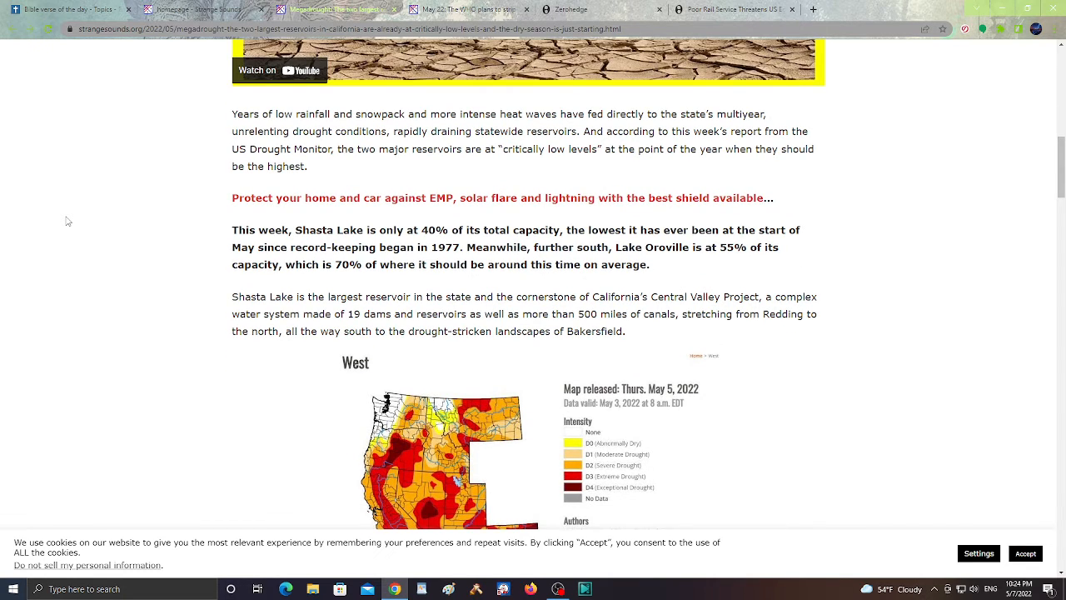
scroll(down, 3)
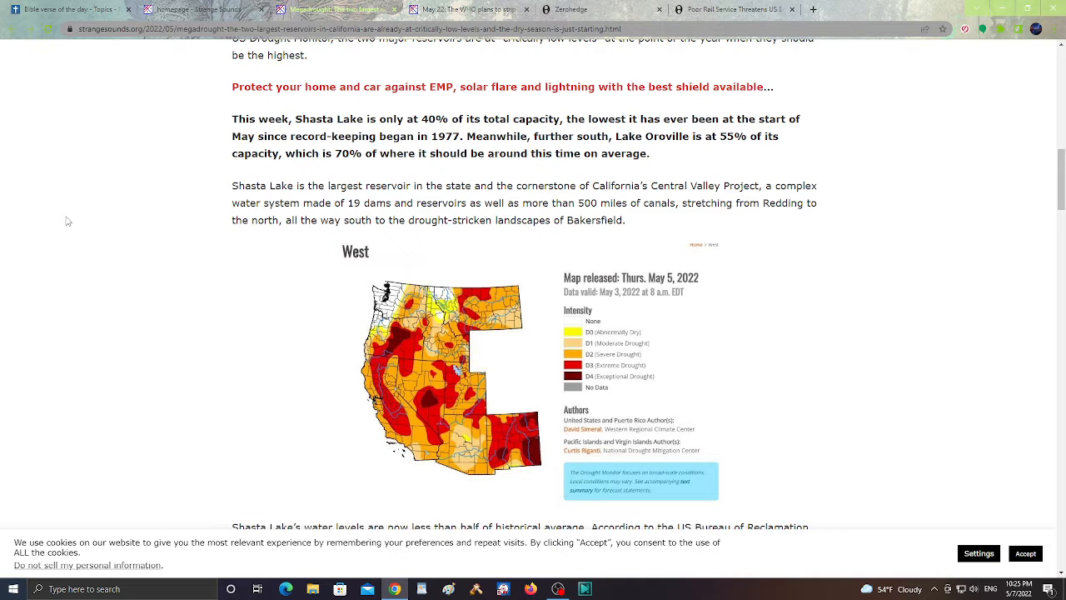
scroll(down, 3)
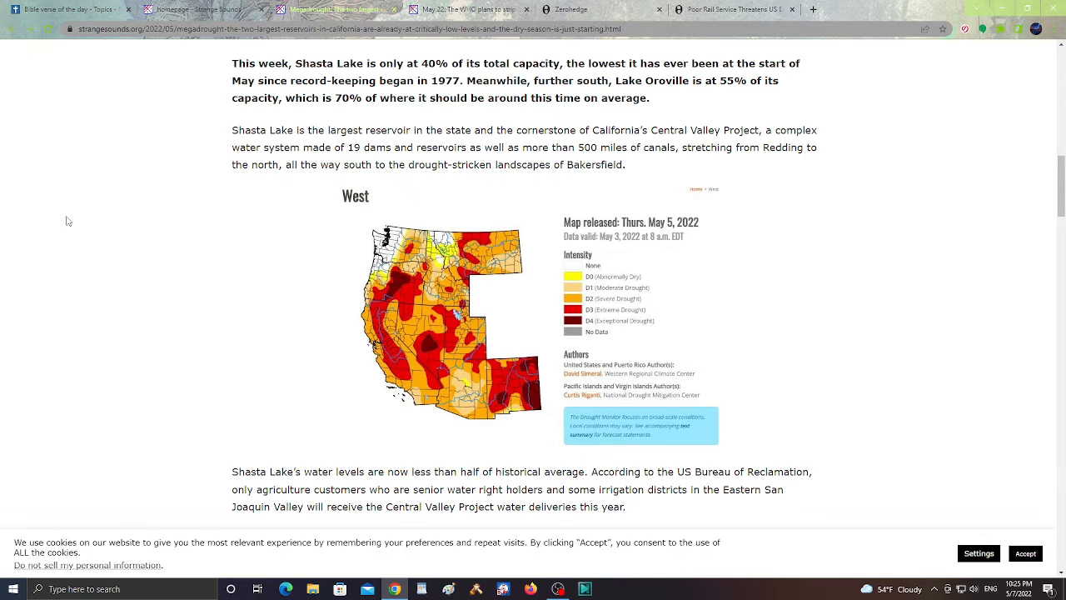
scroll(down, 3)
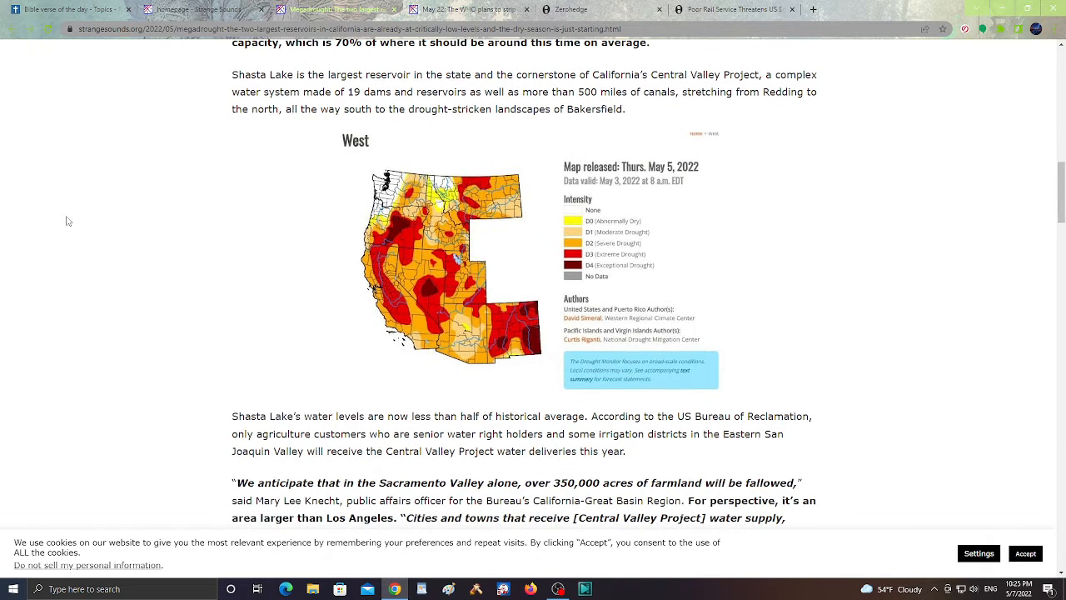
scroll(down, 3)
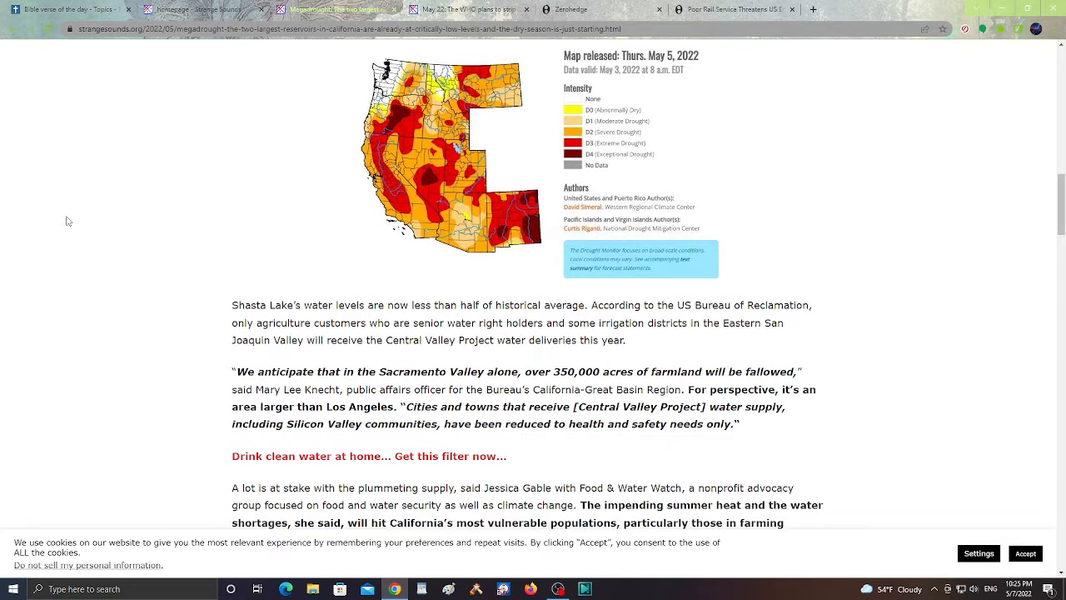
scroll(down, 3)
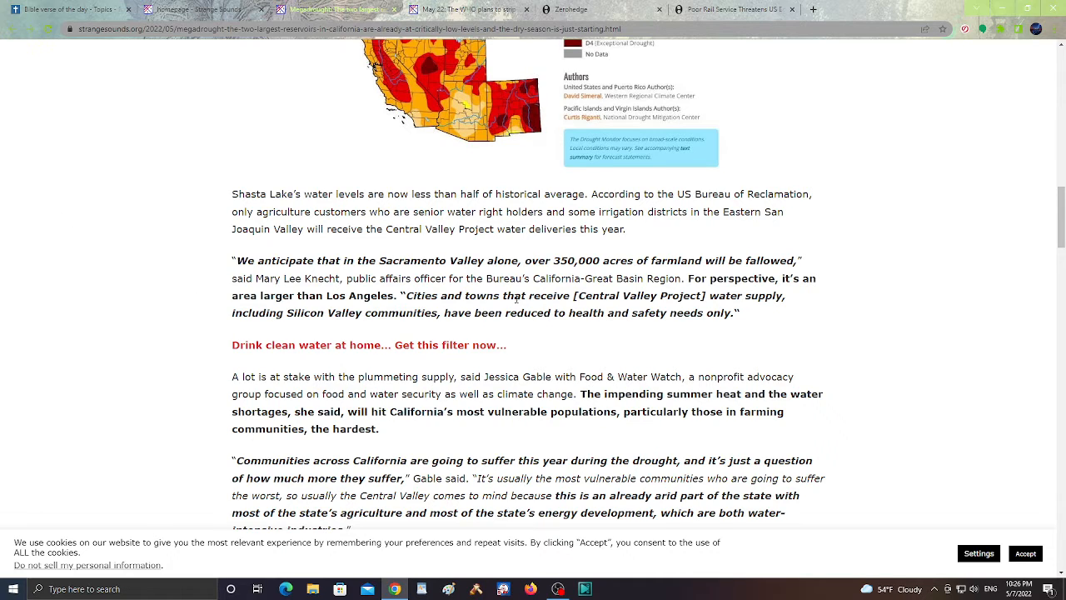
double_click(577, 261)
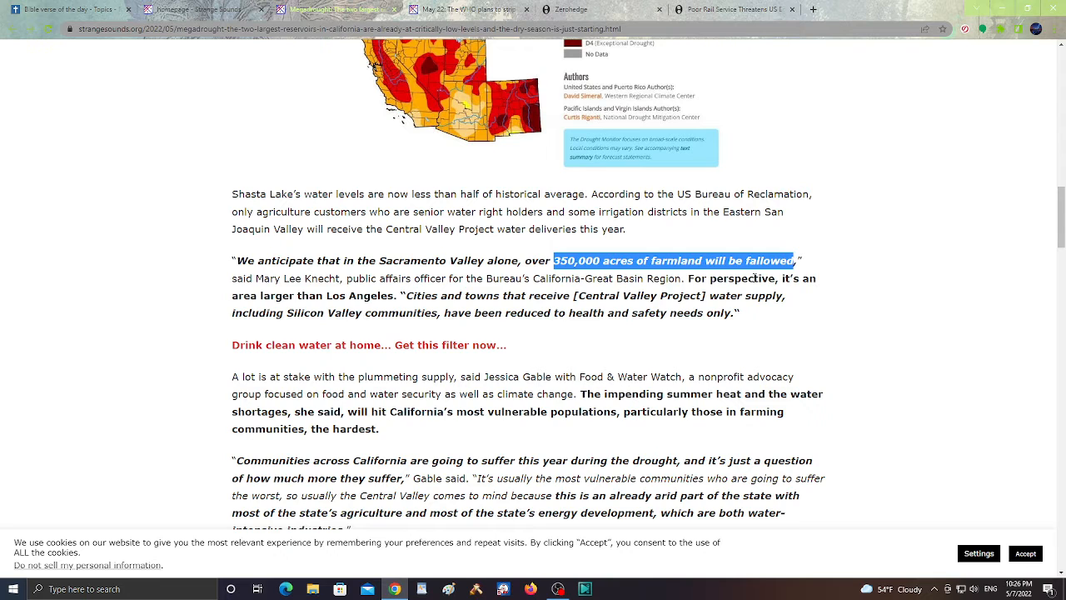
click(189, 250)
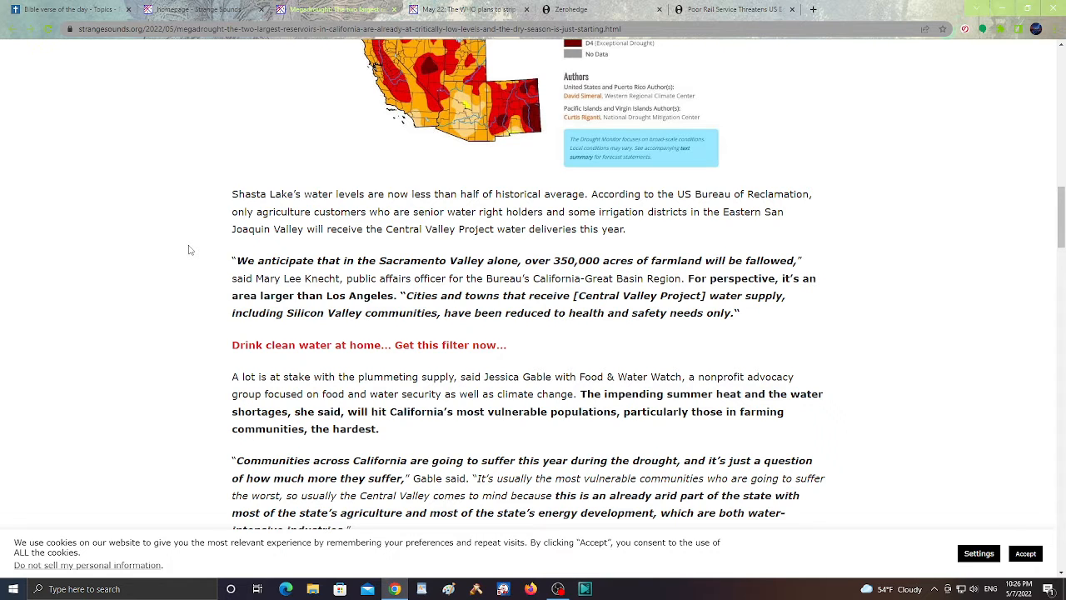
scroll(down, 3)
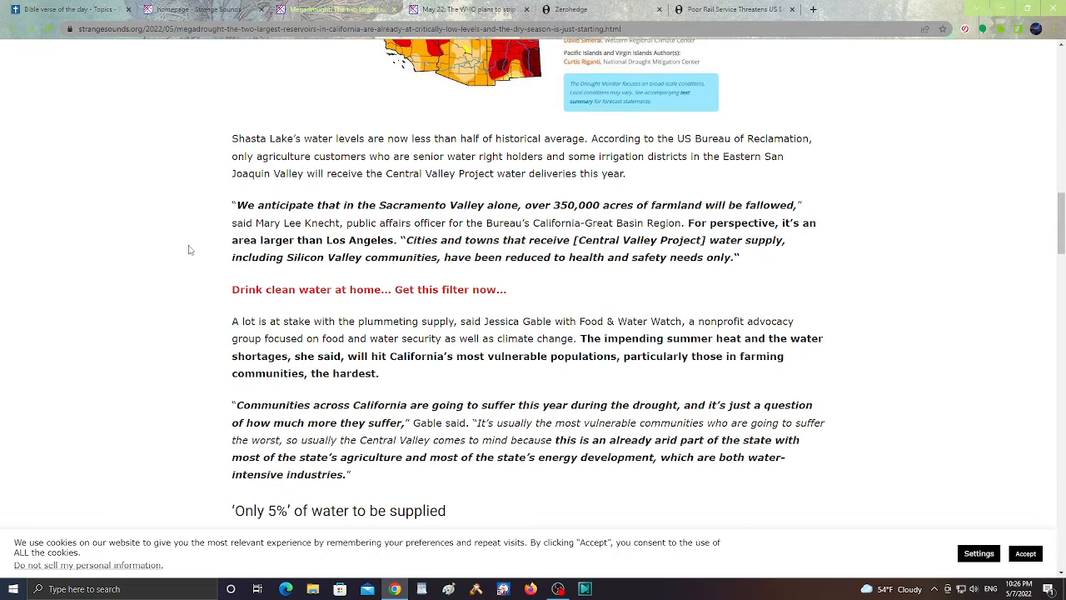
scroll(down, 3)
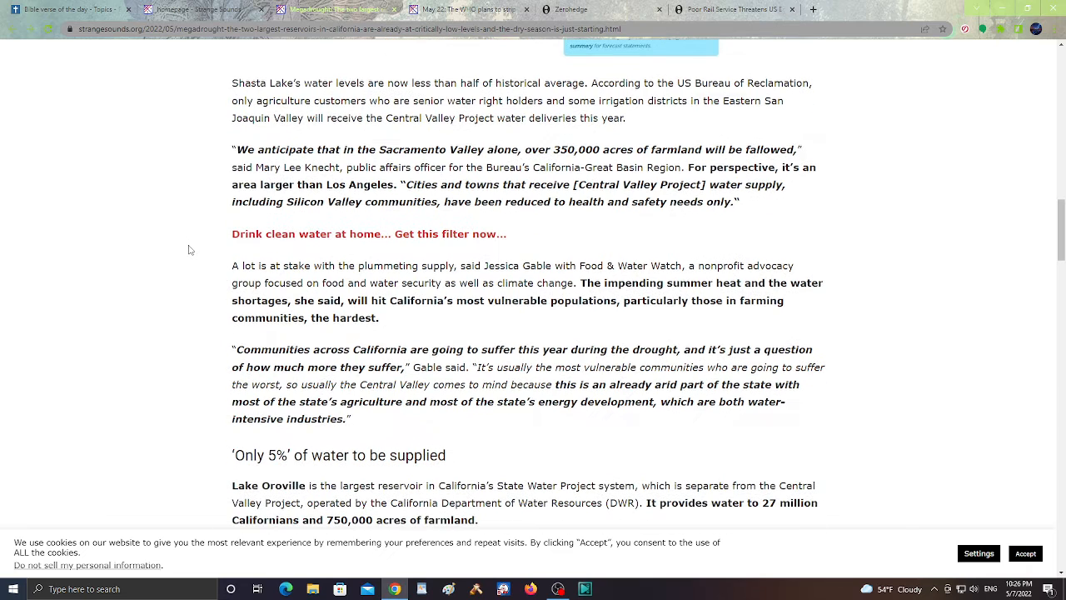
scroll(down, 3)
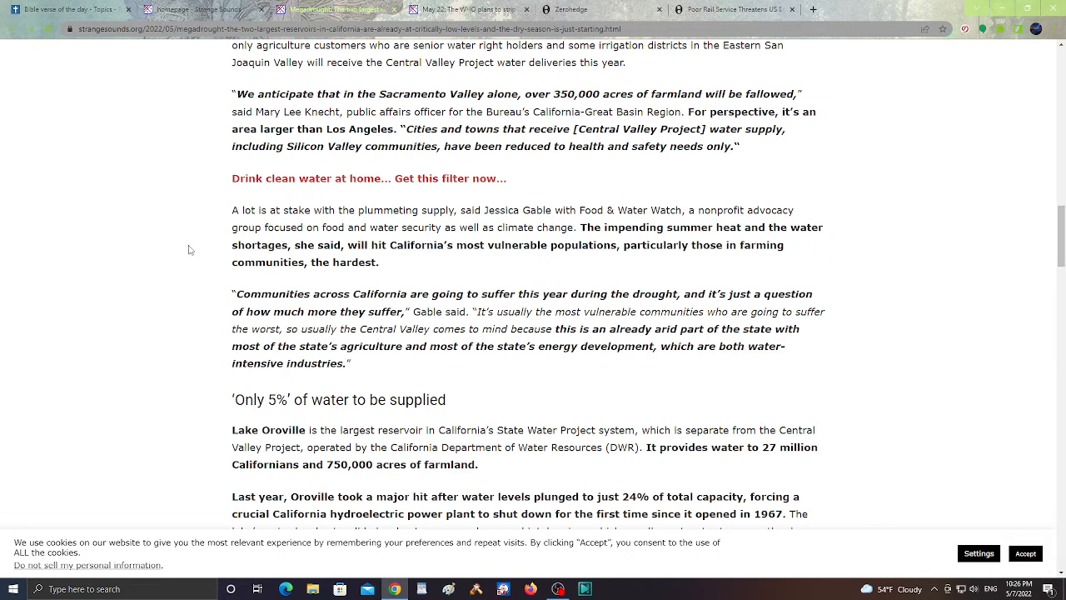
mouse_move(486, 265)
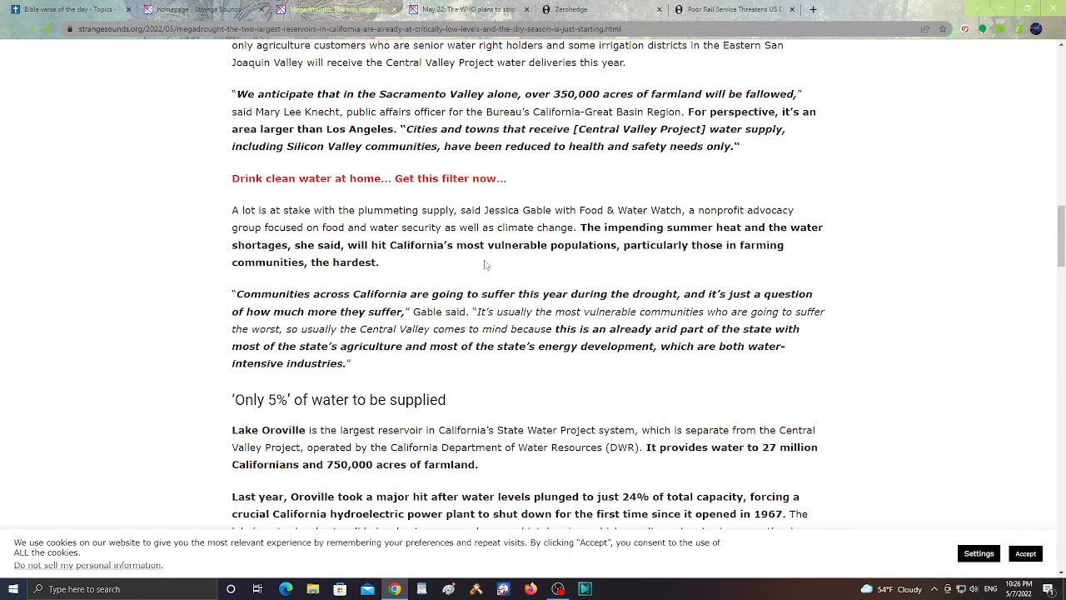
double_click(502, 244)
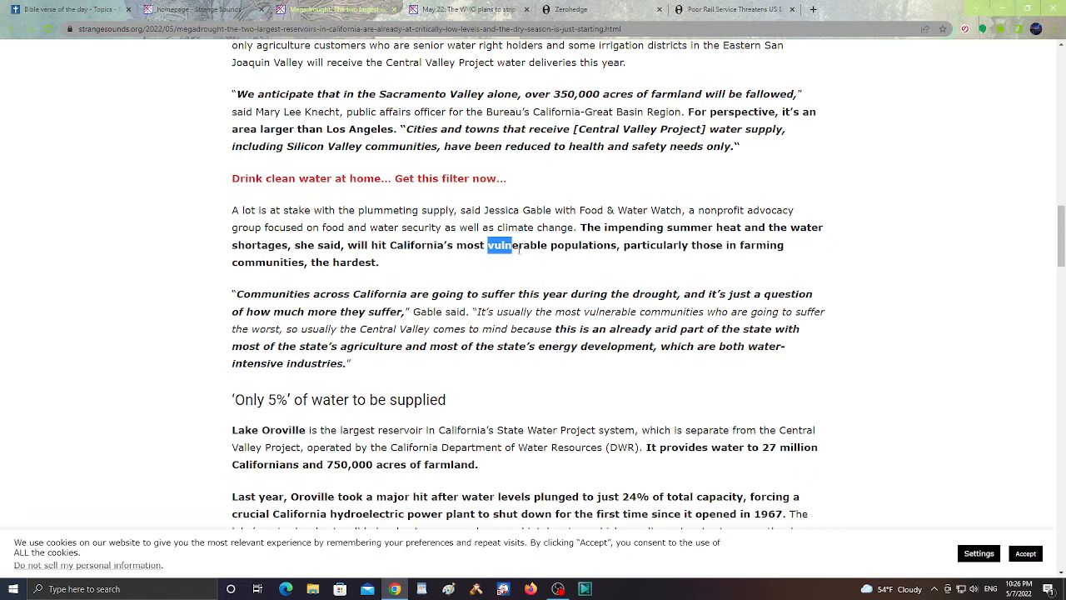
drag(487, 245, 612, 245)
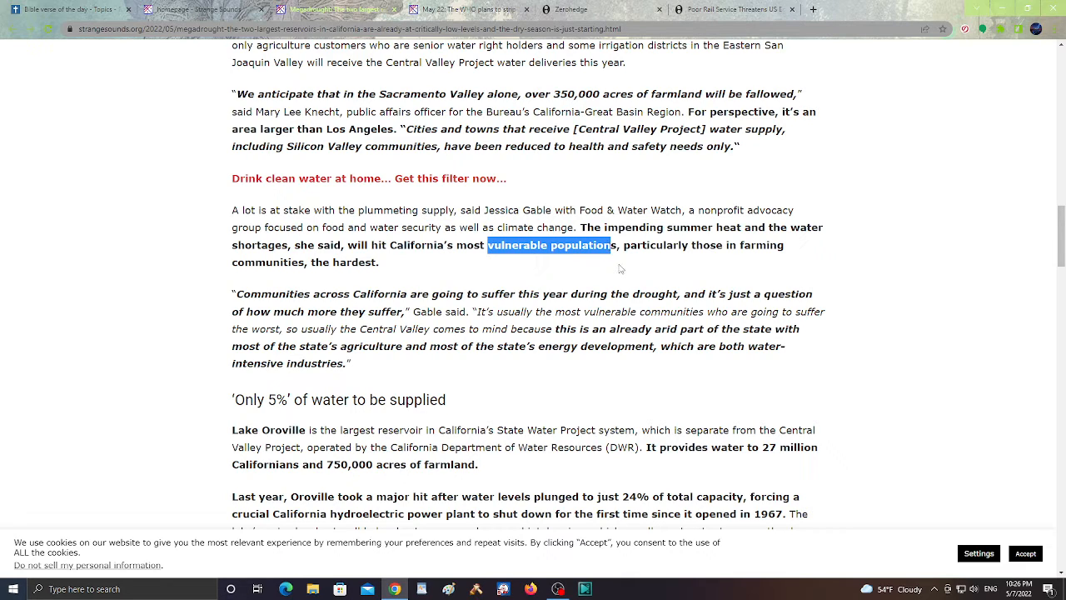
click(234, 267)
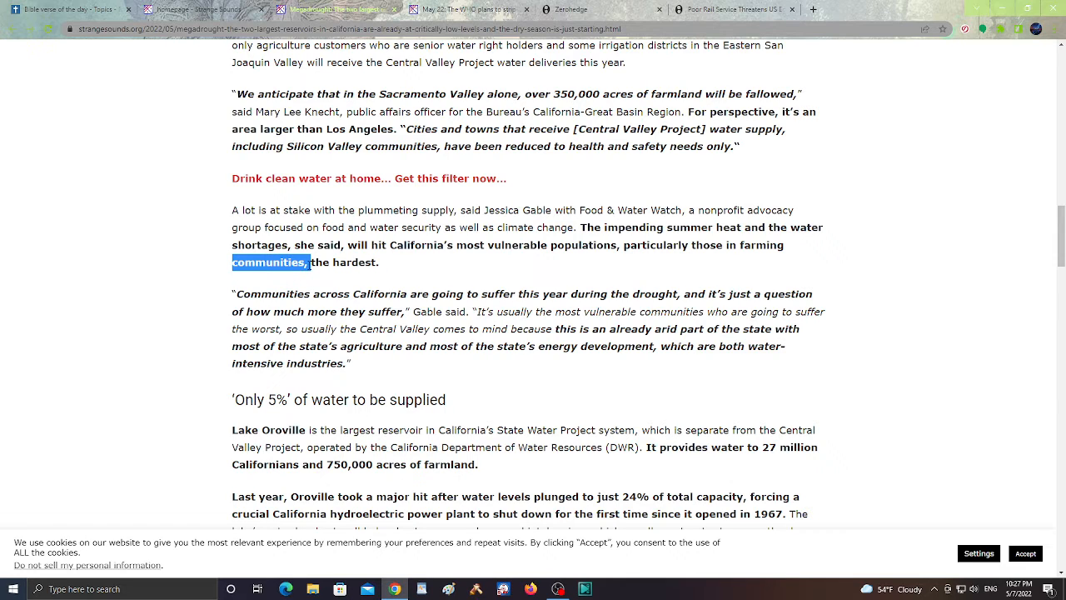
click(177, 215)
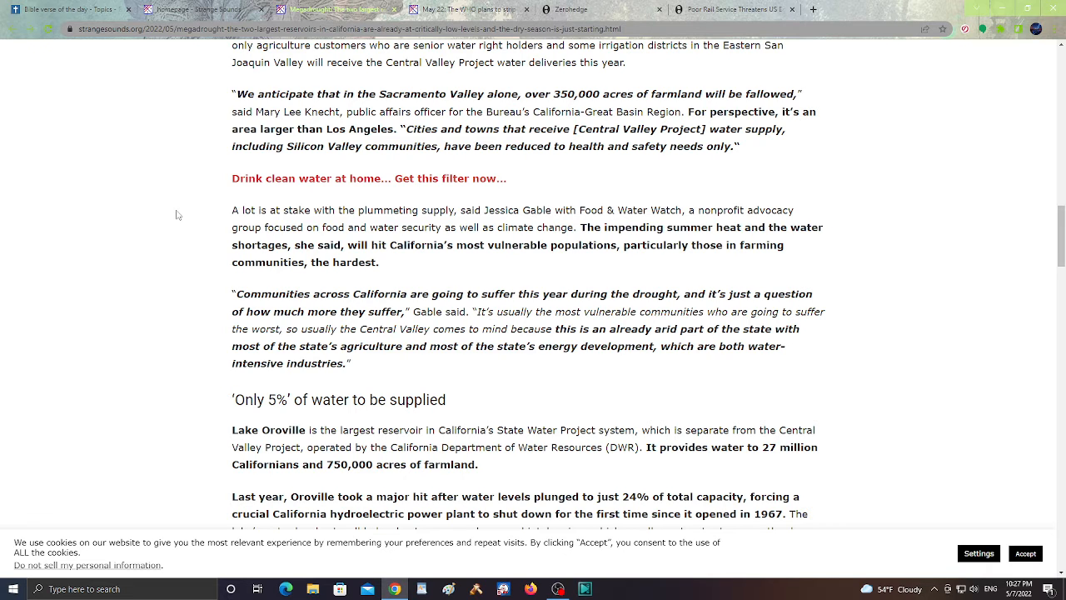
scroll(down, 3)
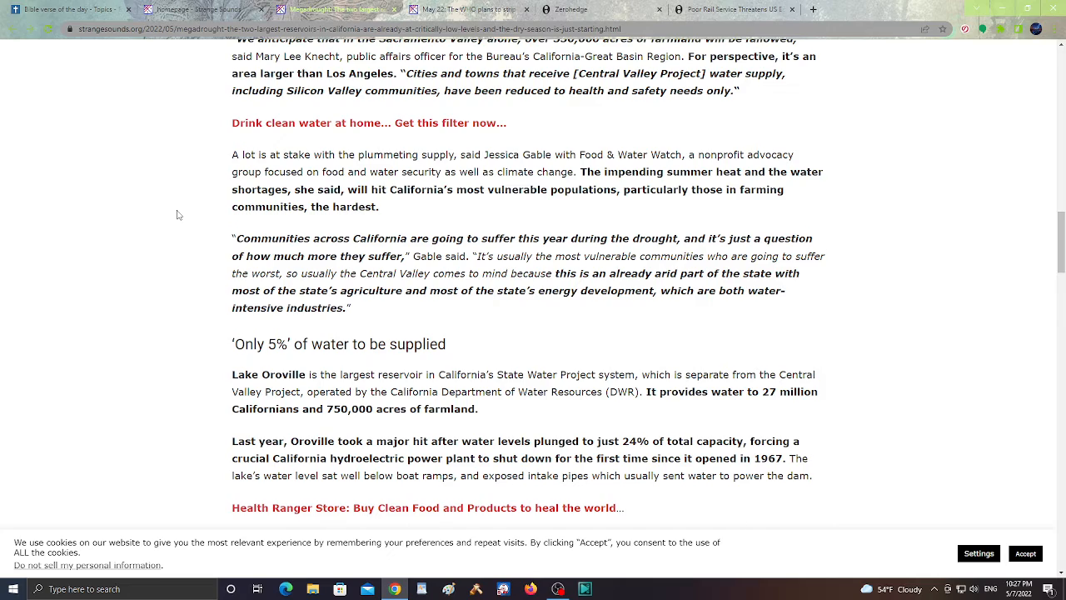
Browse the Strange Sounds homepage and open the 'May 22: The WHO plans to strip 194 nations' article
scroll(up, 3)
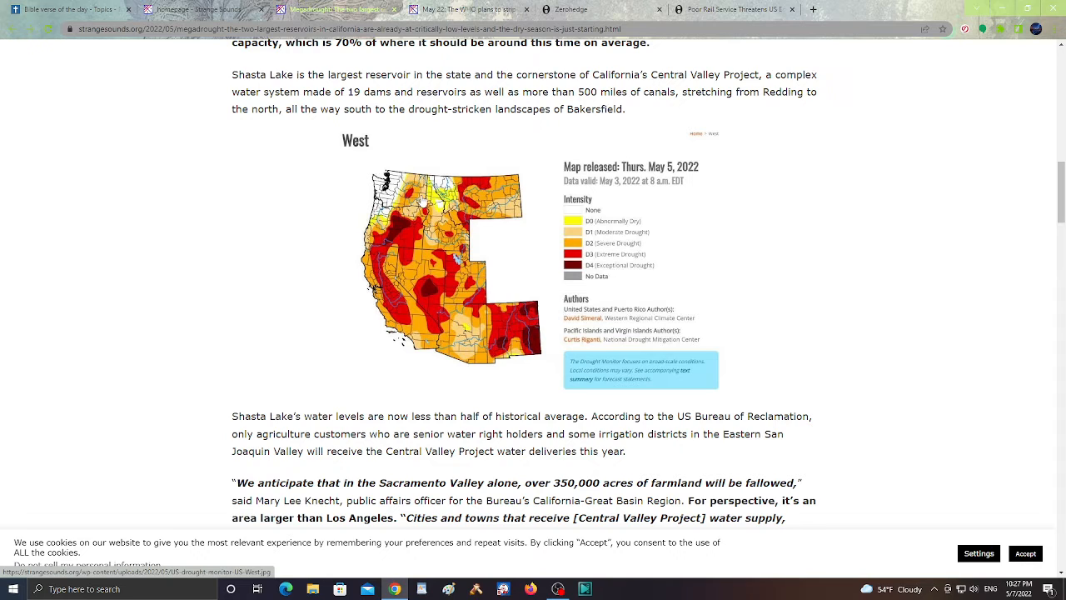
mouse_move(420, 328)
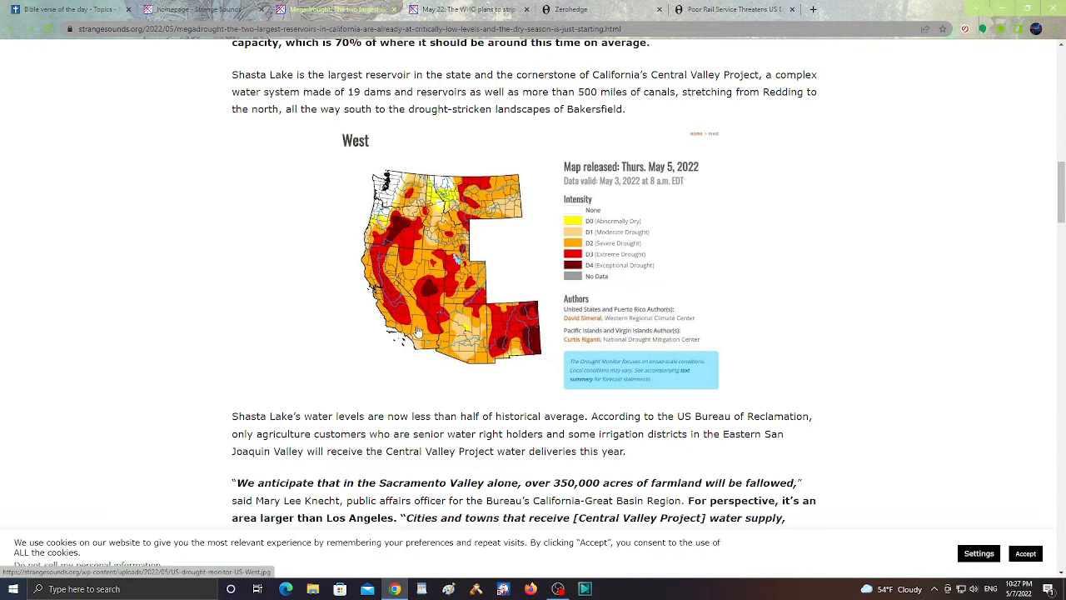
mouse_move(527, 322)
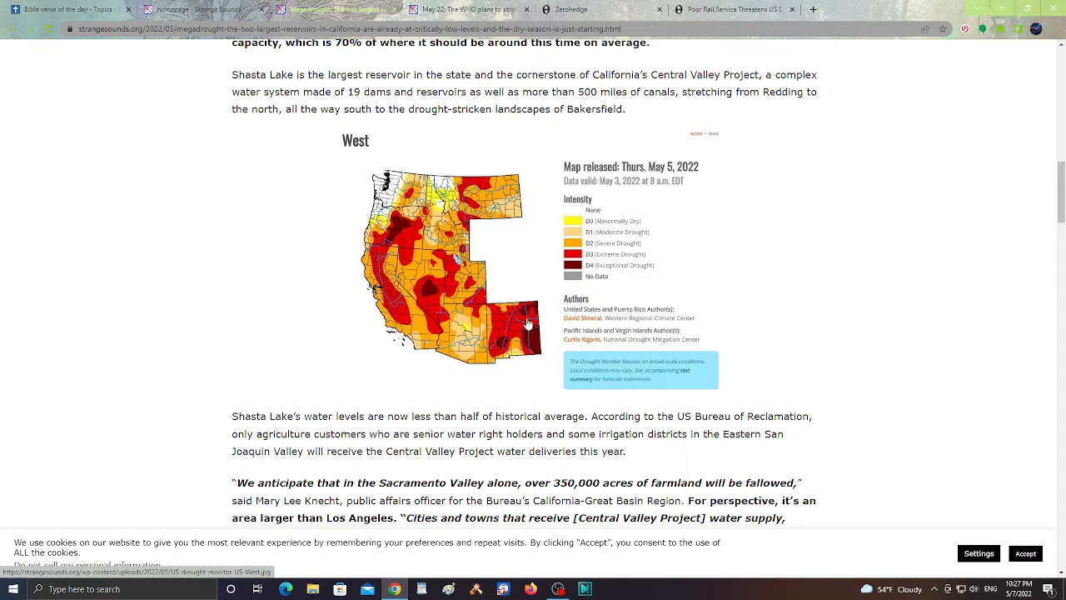
mouse_move(572, 246)
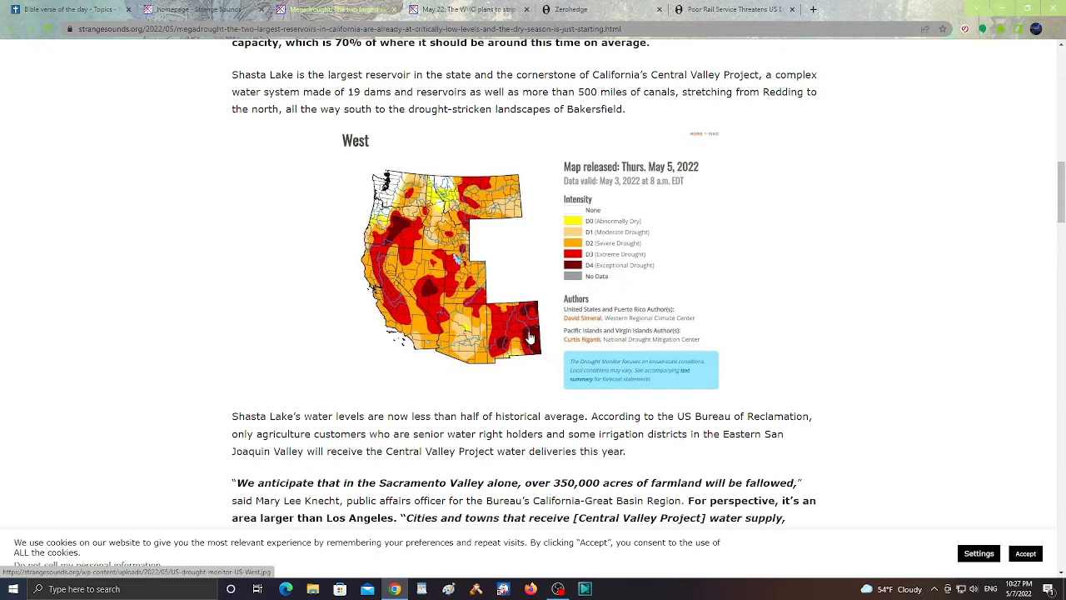
mouse_move(160, 220)
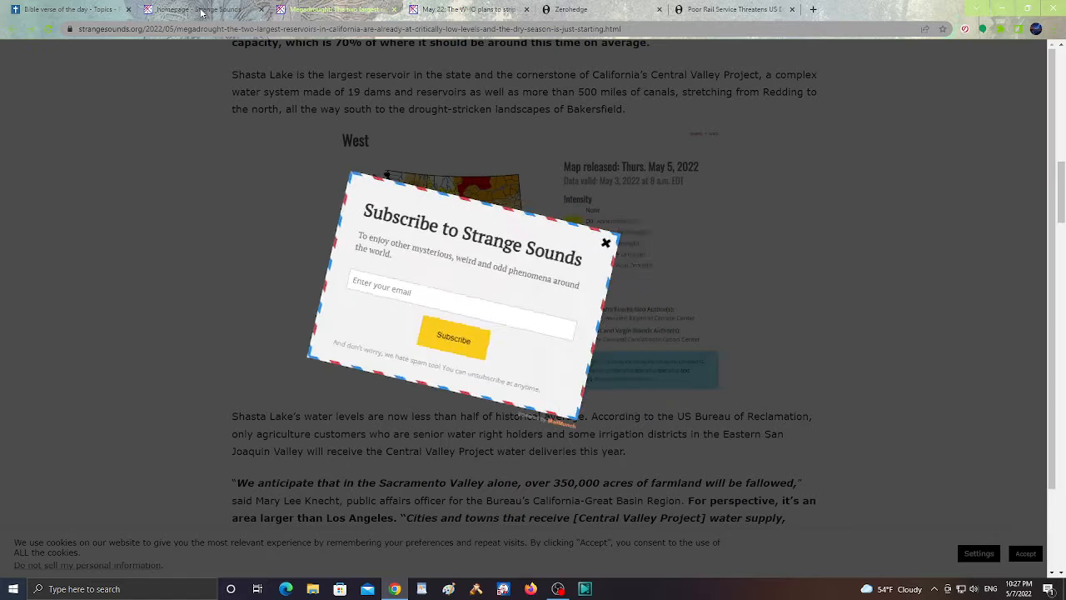
click(606, 242)
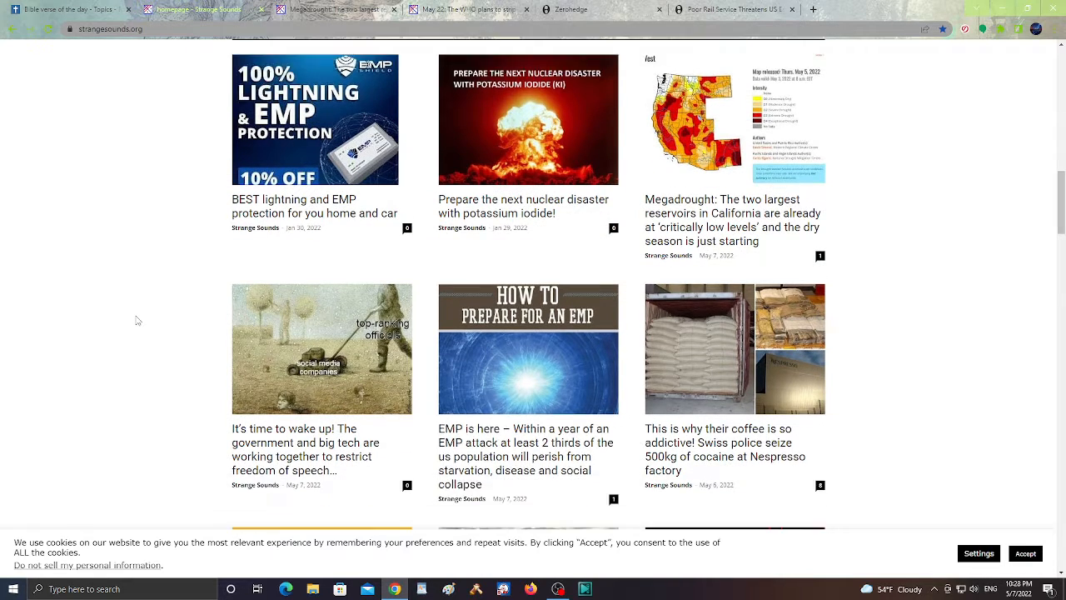
scroll(down, 3)
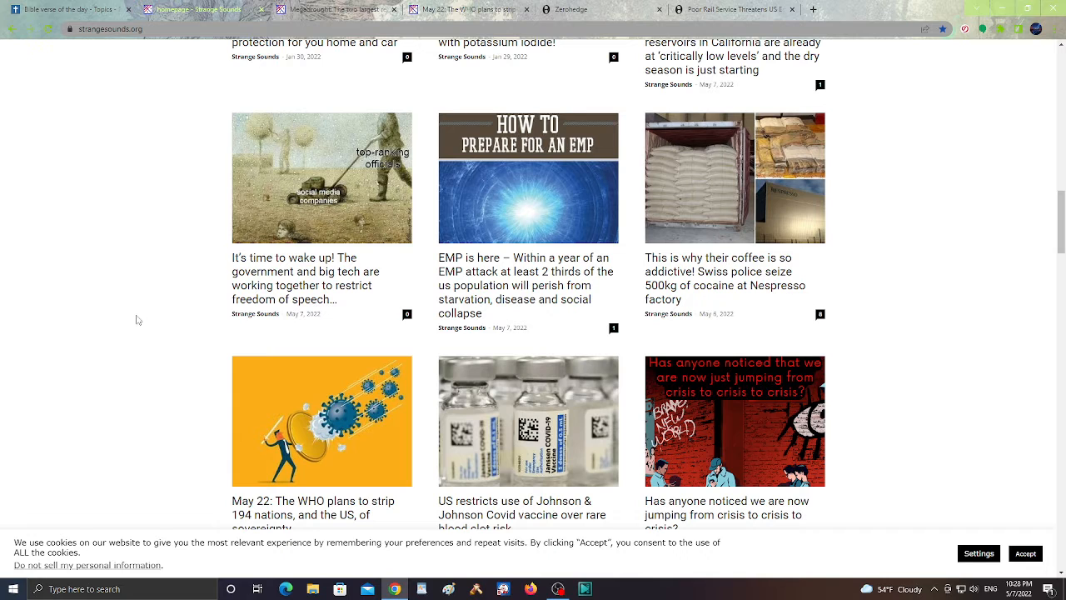
scroll(down, 3)
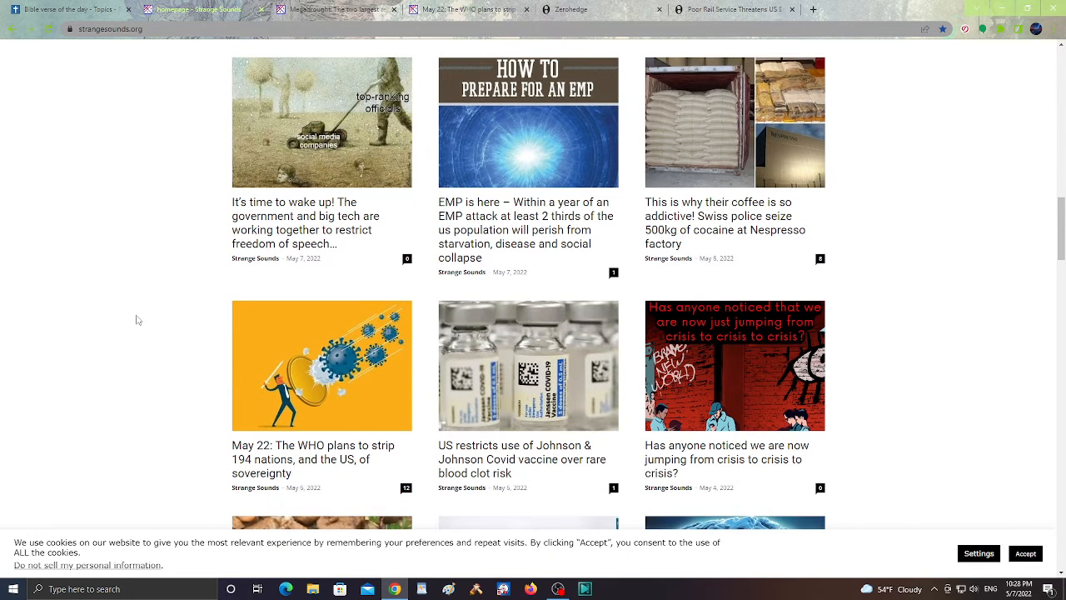
scroll(down, 3)
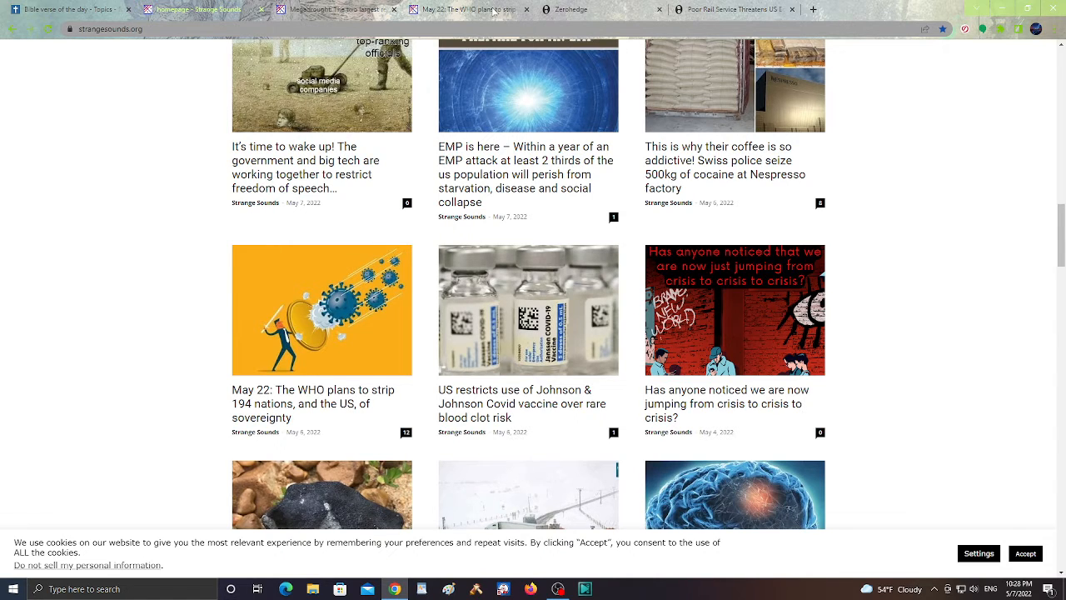
click(322, 310)
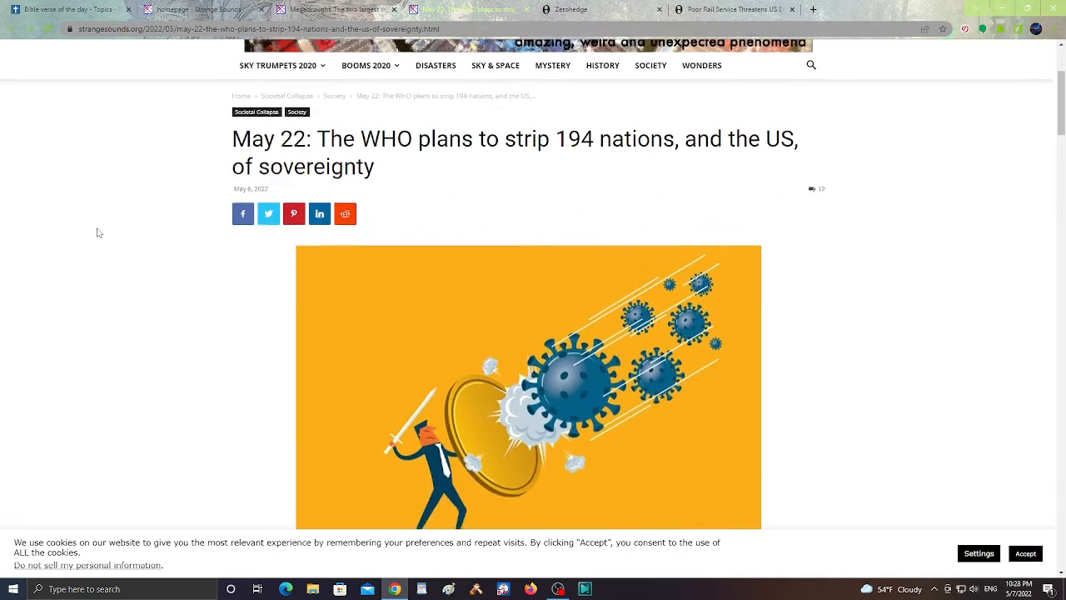
scroll(down, 3)
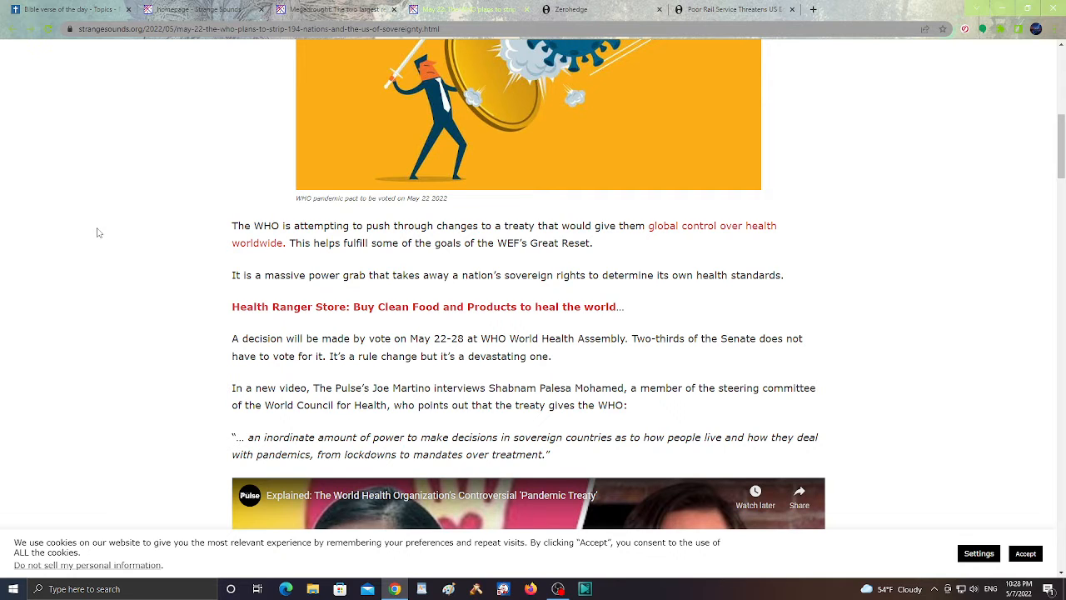
scroll(down, 3)
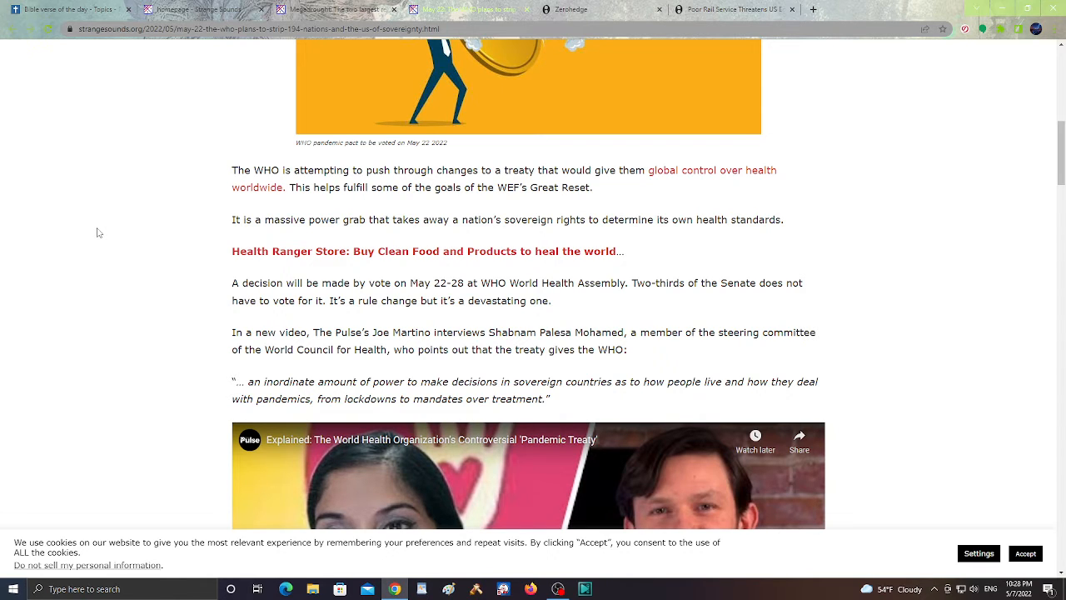
mouse_move(159, 305)
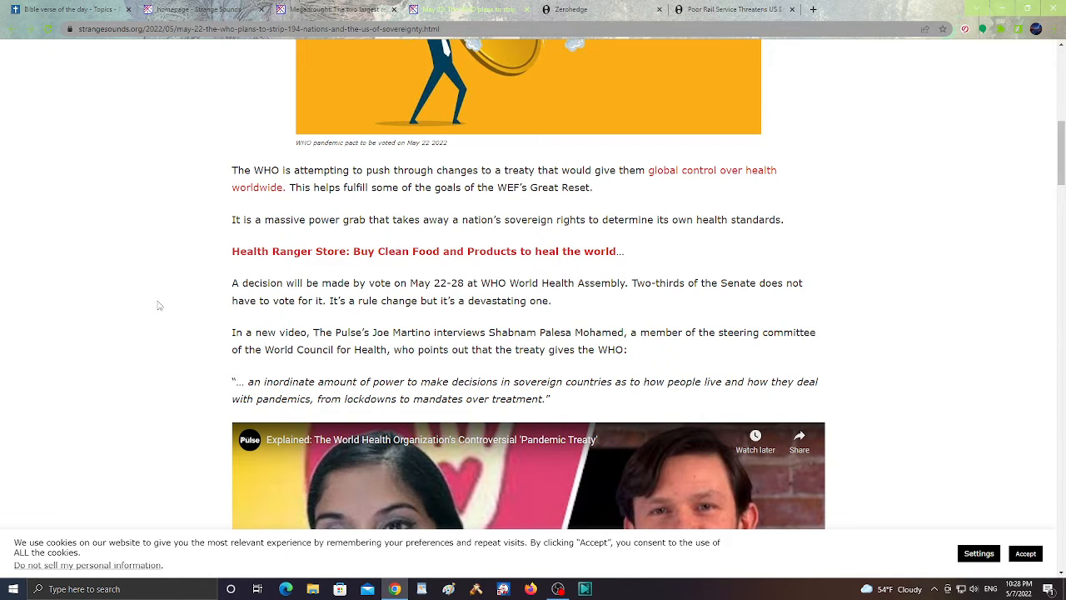
scroll(down, 3)
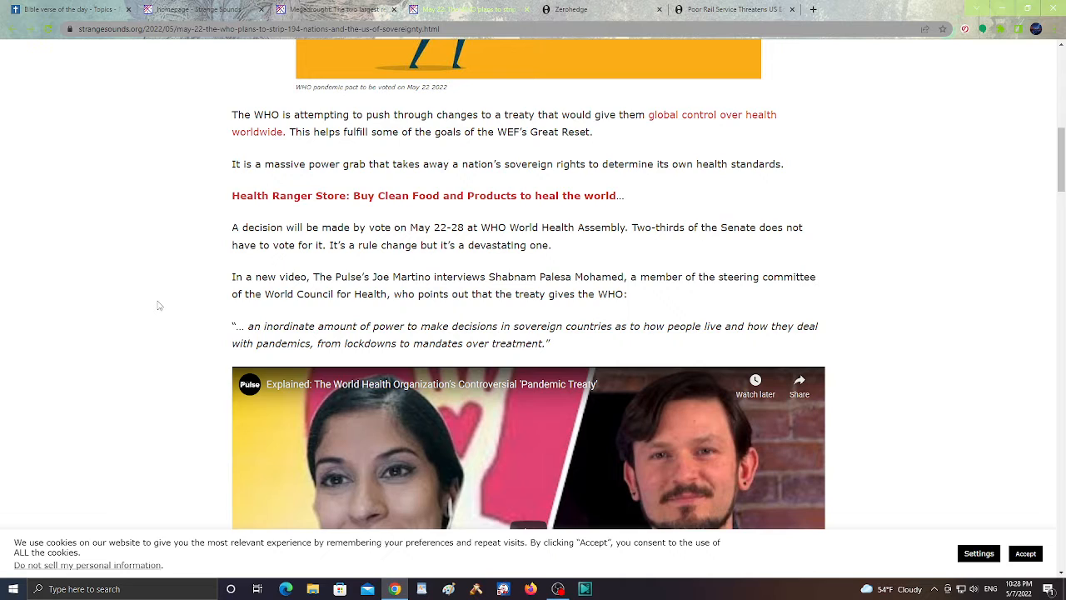
scroll(down, 3)
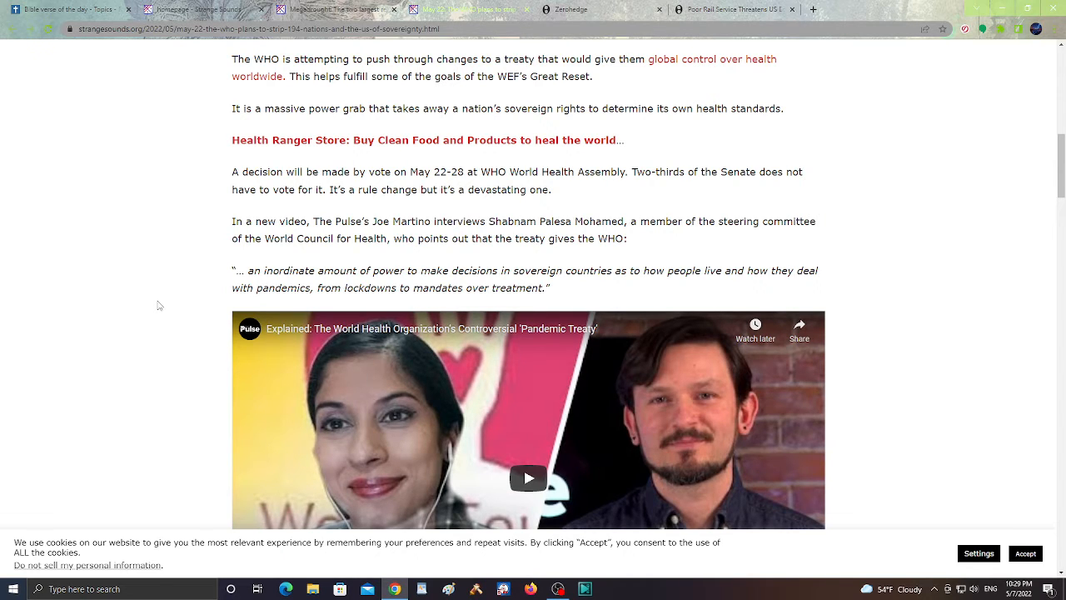
scroll(down, 3)
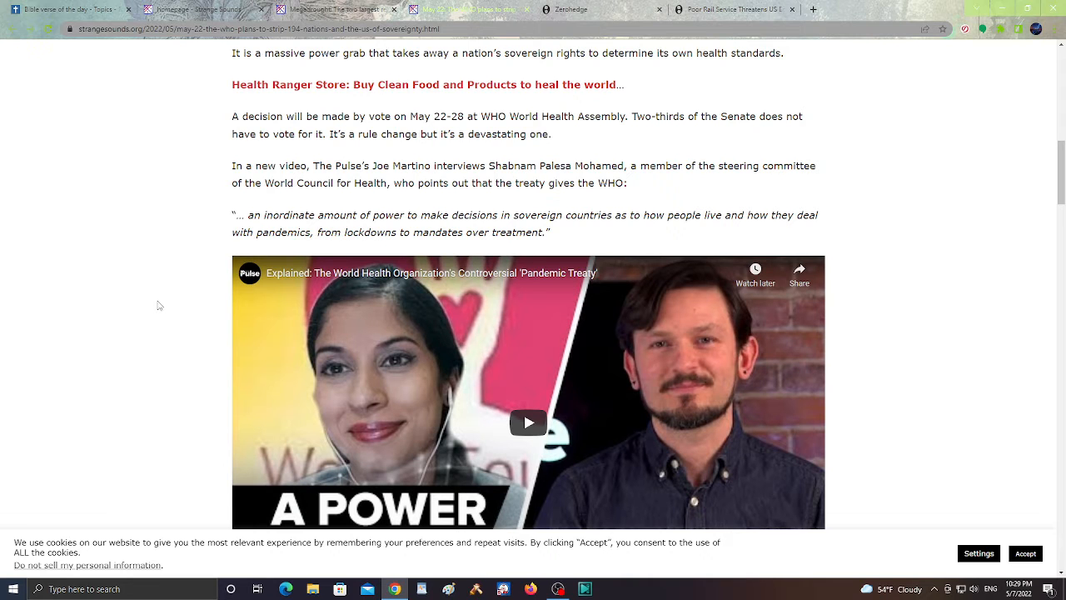
scroll(down, 3)
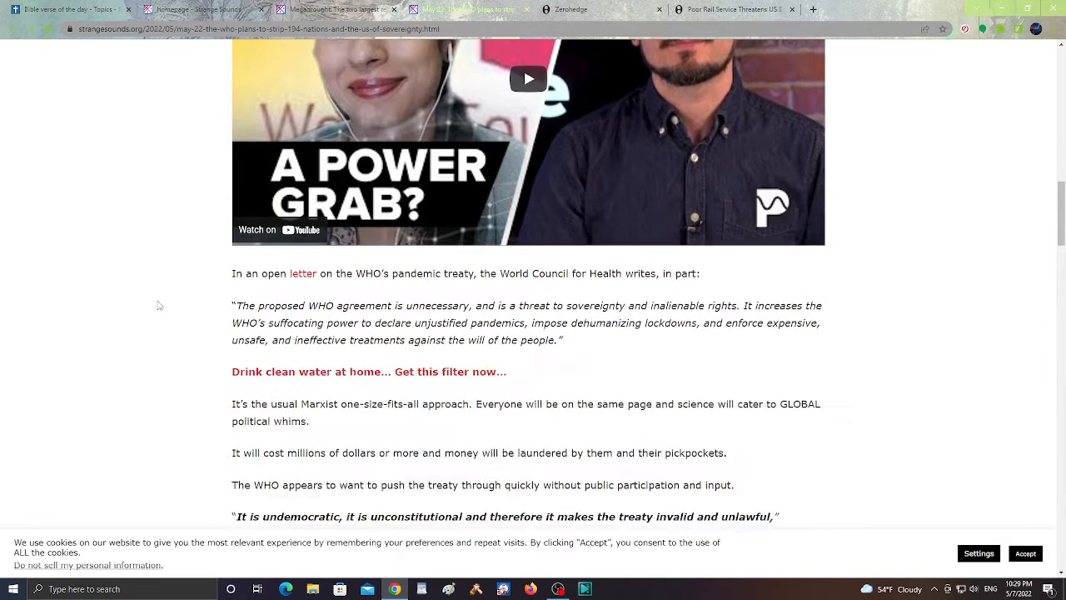
scroll(up, 3)
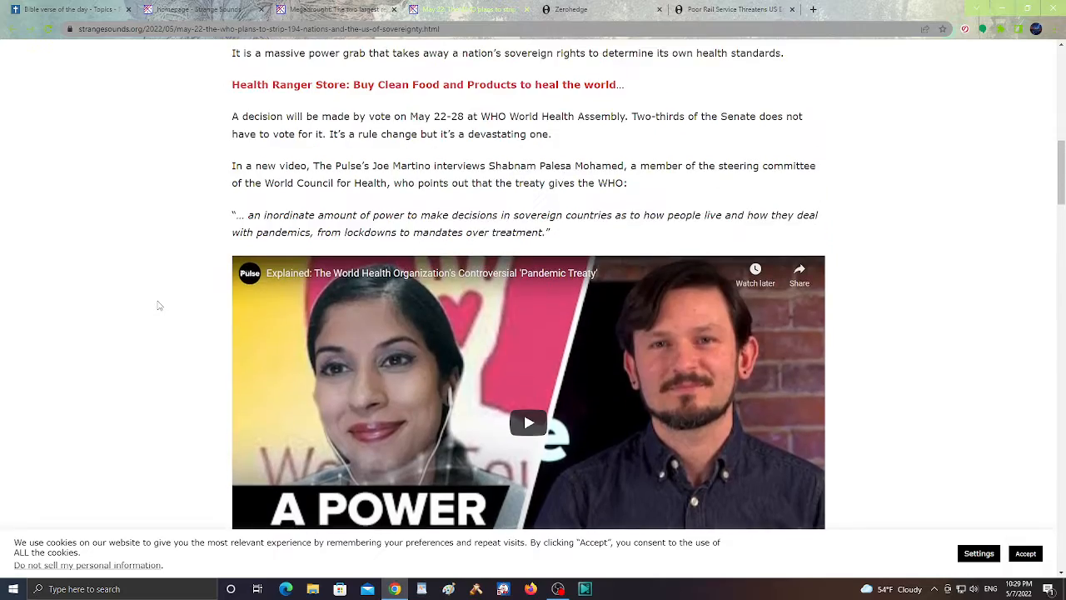
scroll(up, 3)
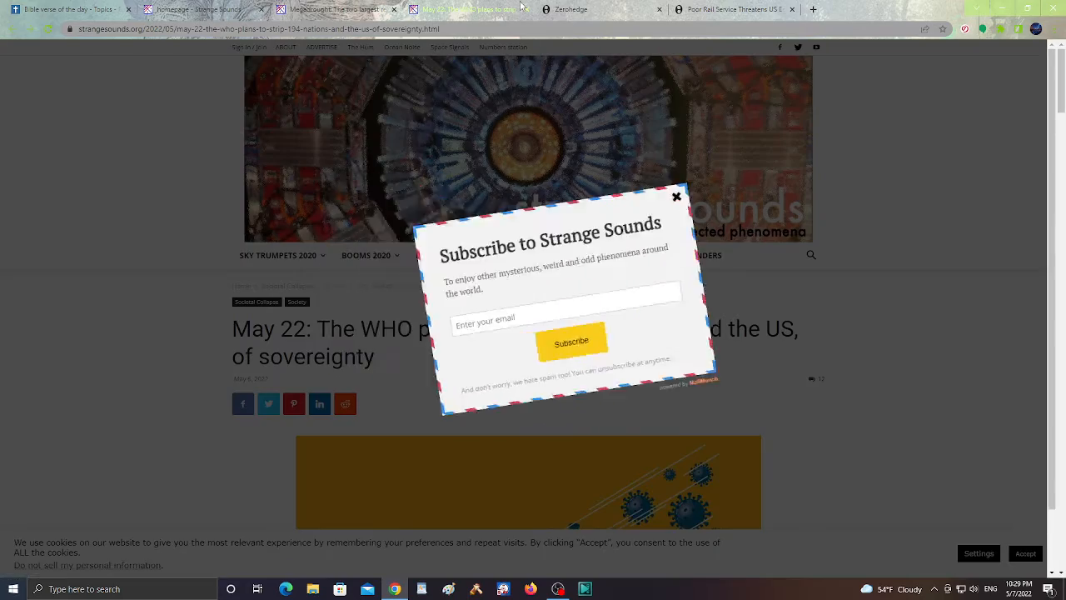
Switch to the ZeroHedge front page and read down the headlines to the Poor Rail Service story
click(576, 9)
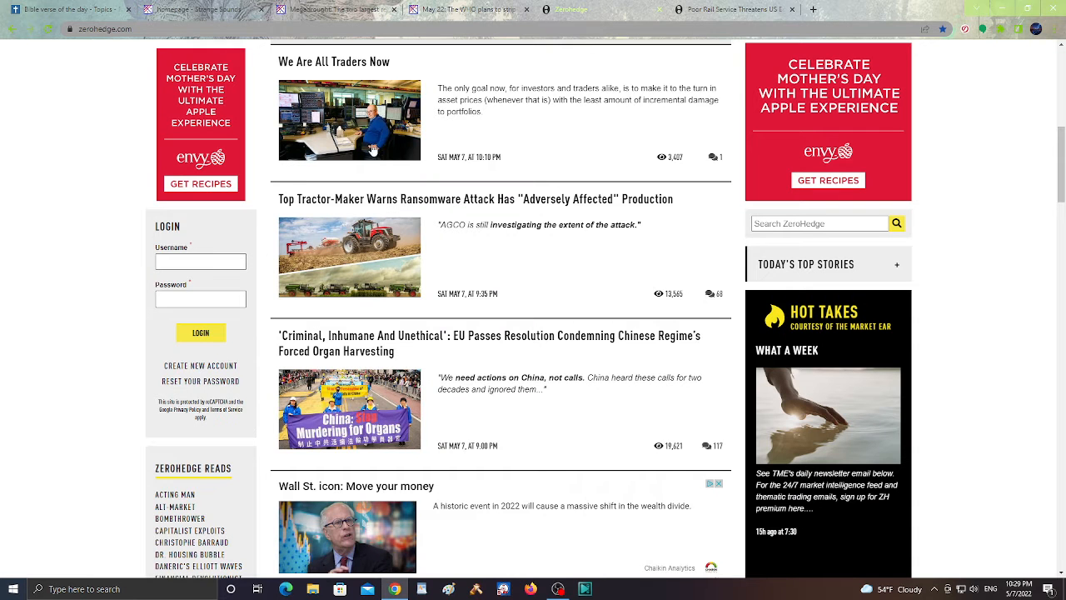
mouse_move(79, 181)
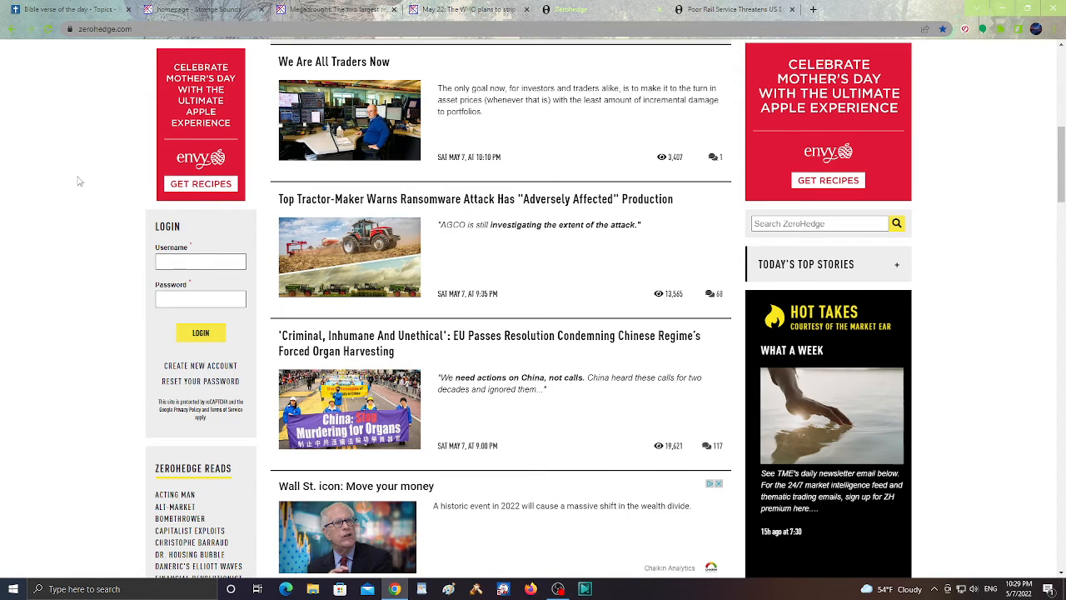
scroll(down, 3)
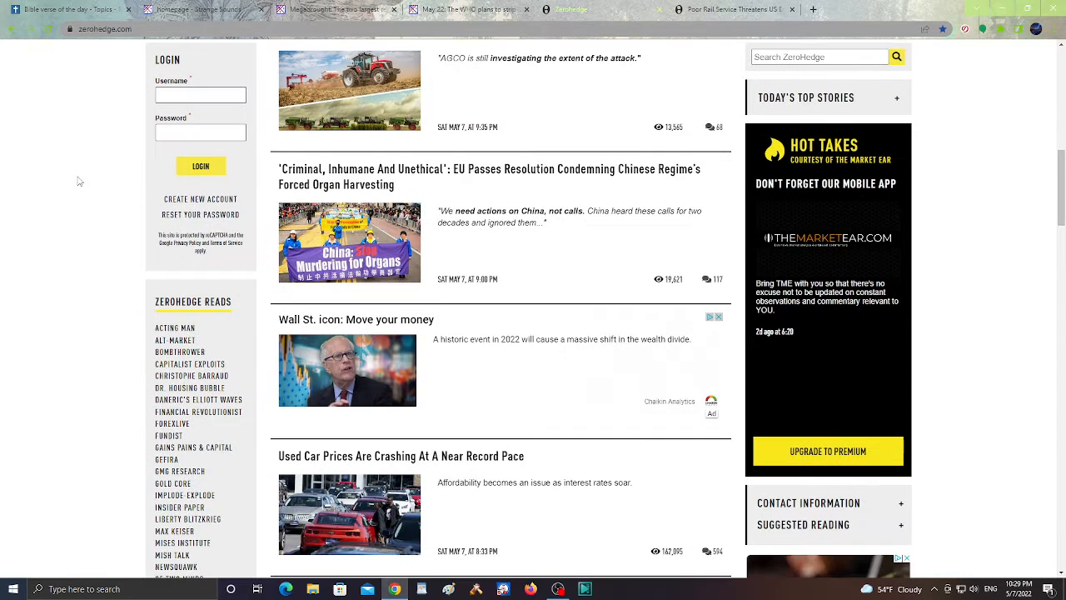
scroll(down, 3)
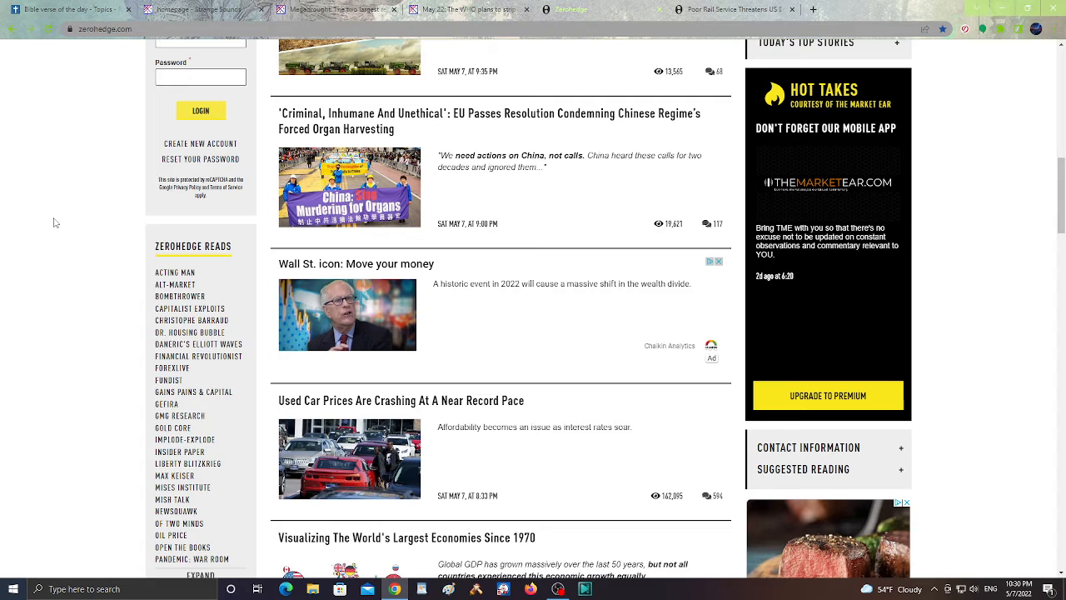
scroll(down, 3)
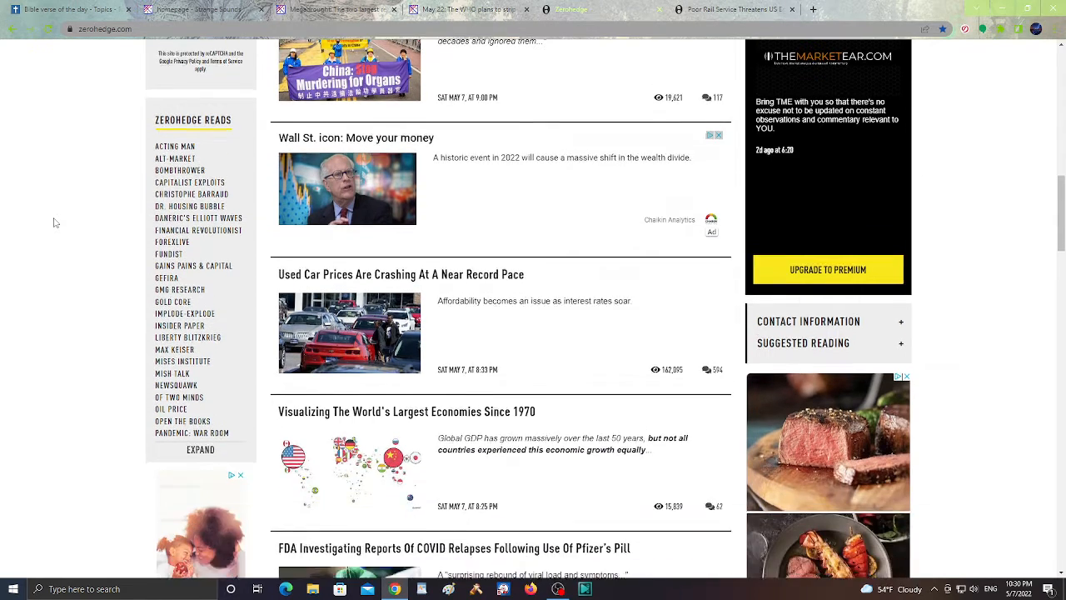
scroll(down, 3)
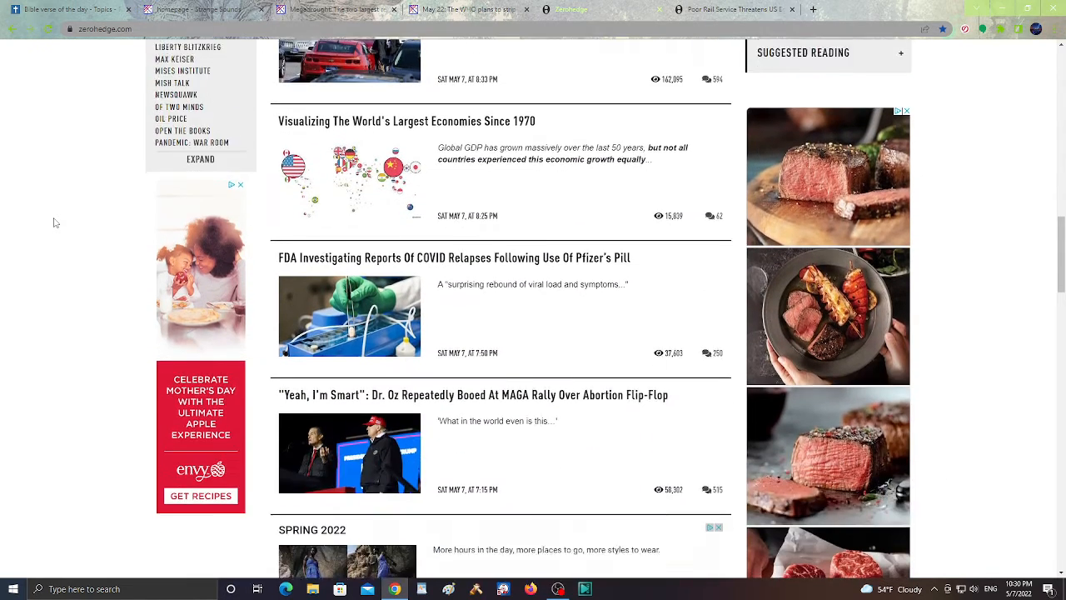
scroll(down, 3)
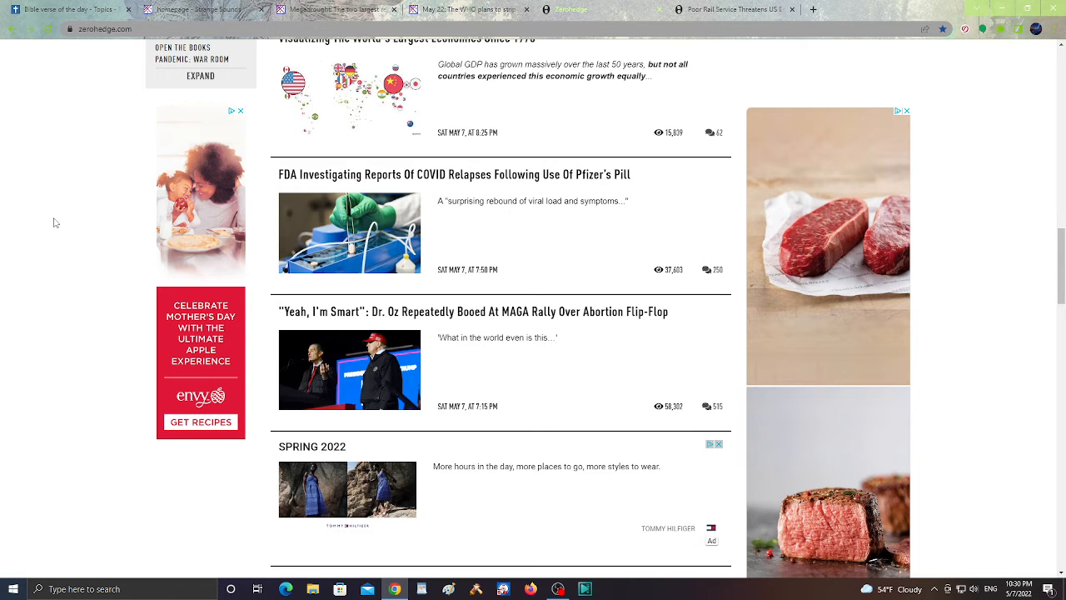
scroll(down, 3)
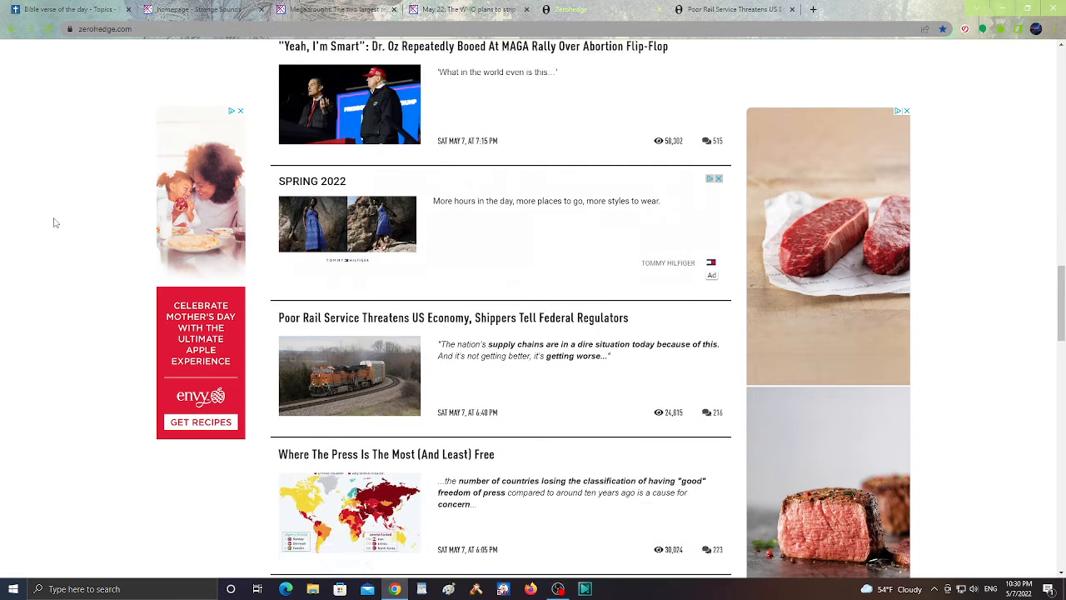
scroll(down, 3)
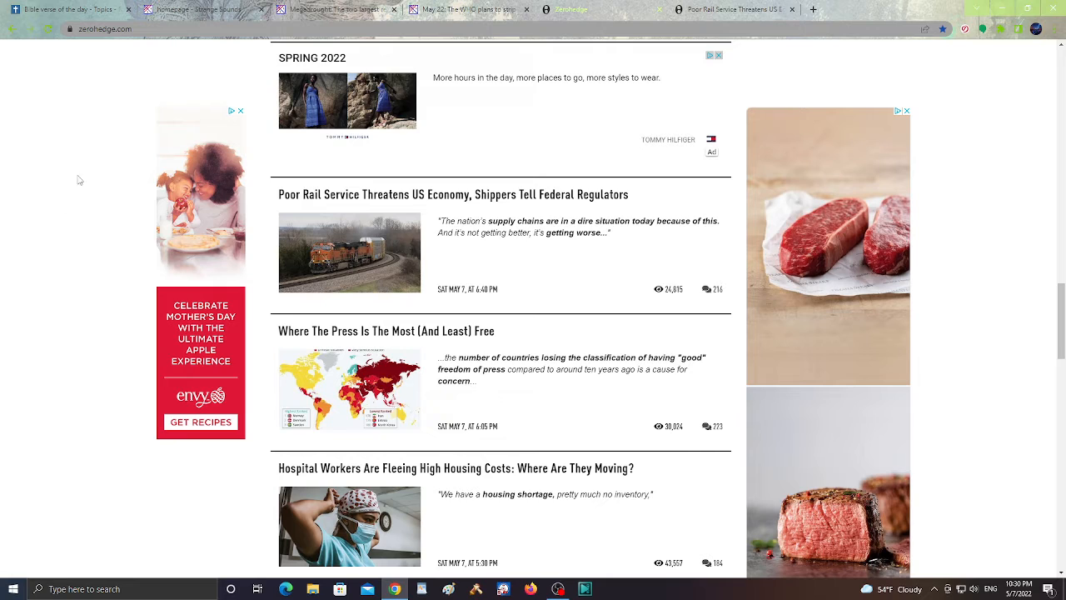
mouse_move(606, 133)
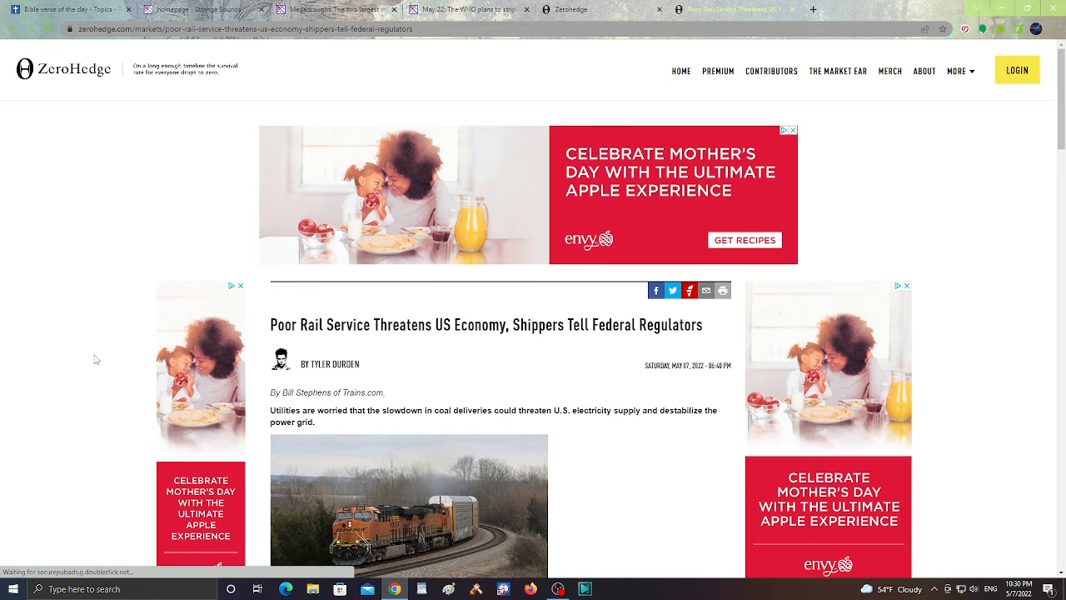
scroll(down, 3)
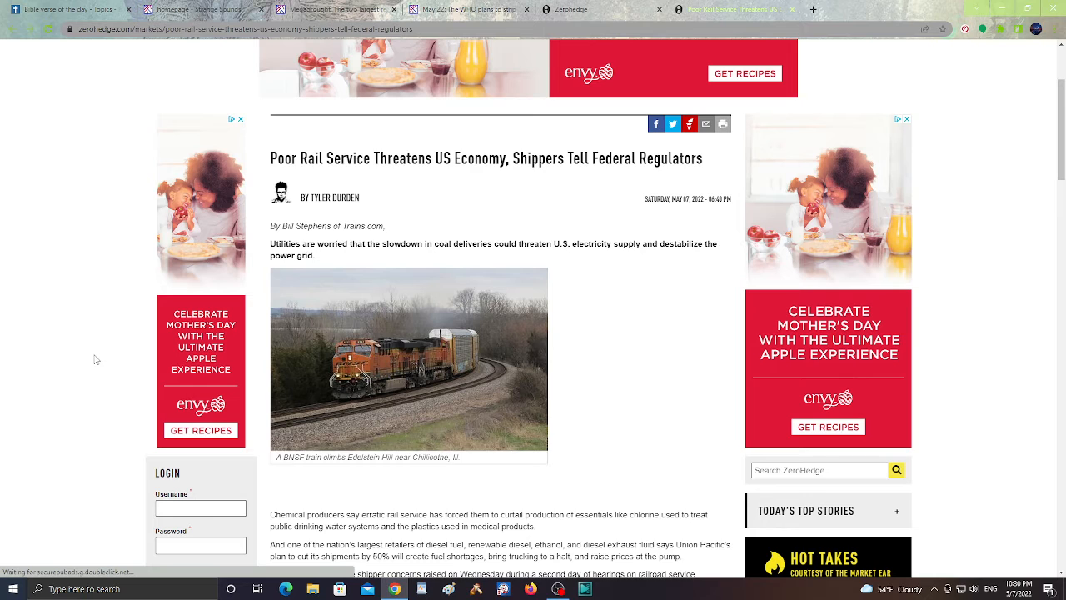
scroll(down, 3)
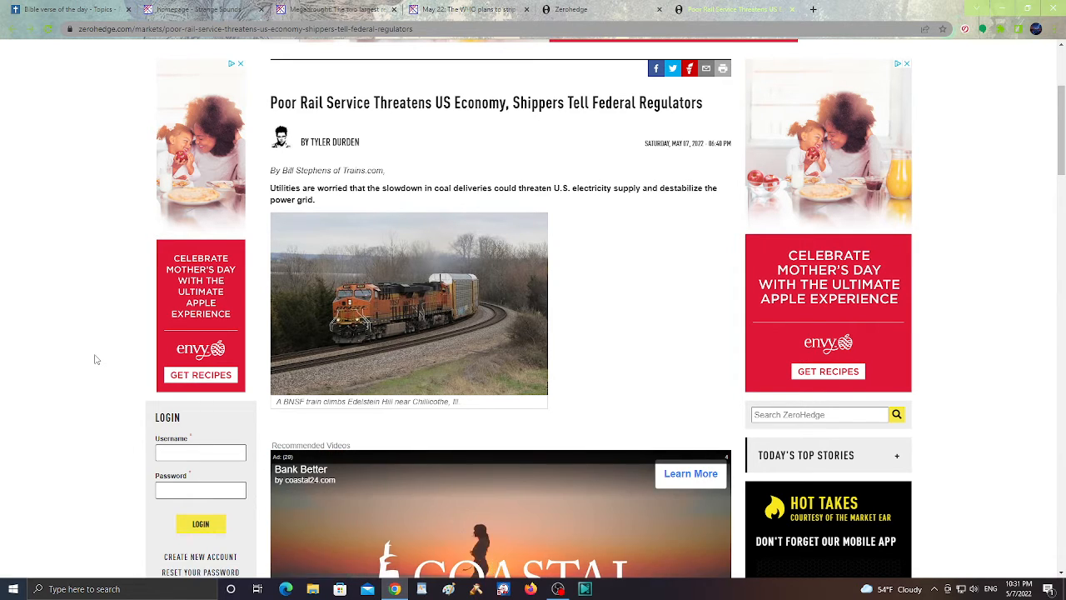
scroll(down, 3)
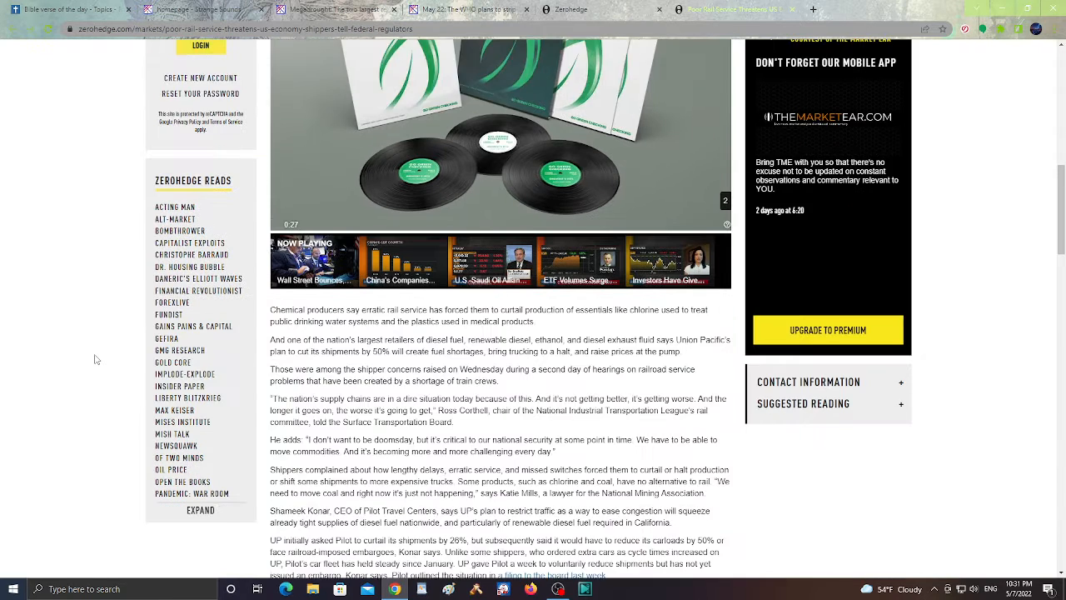
scroll(down, 3)
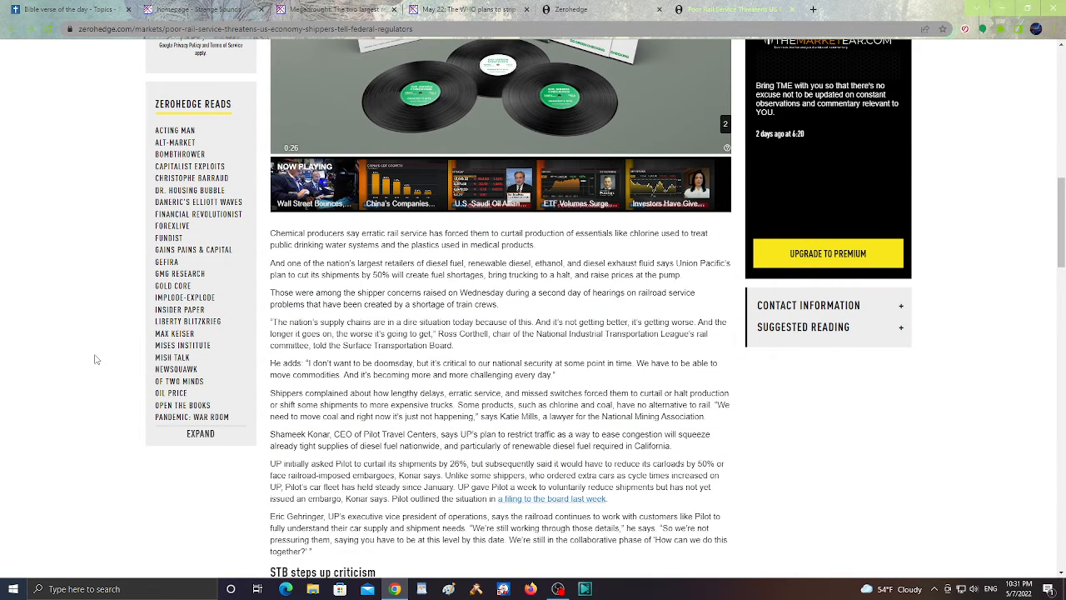
scroll(down, 3)
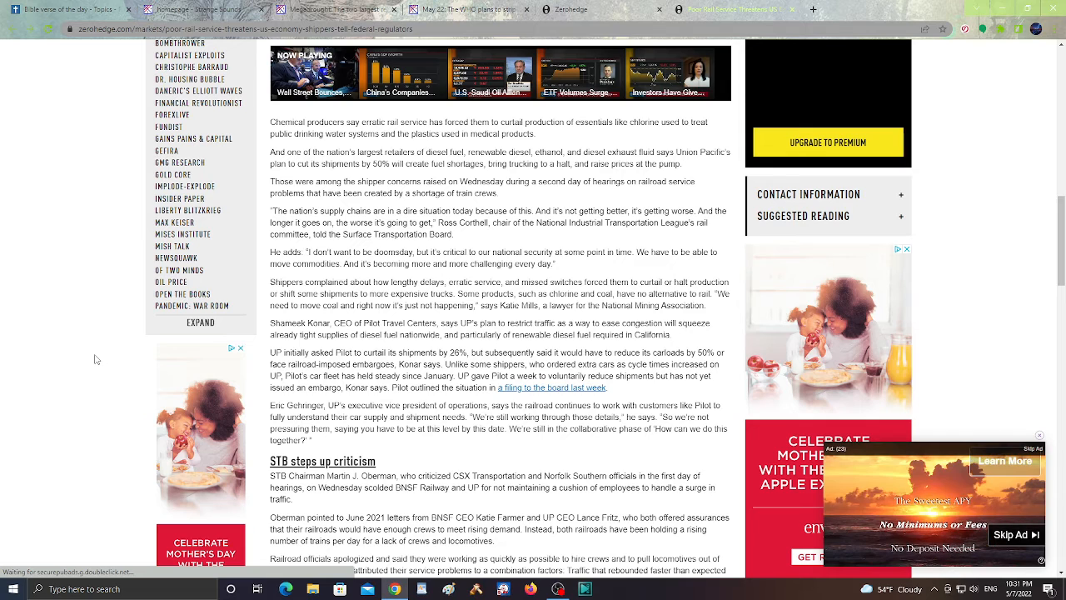